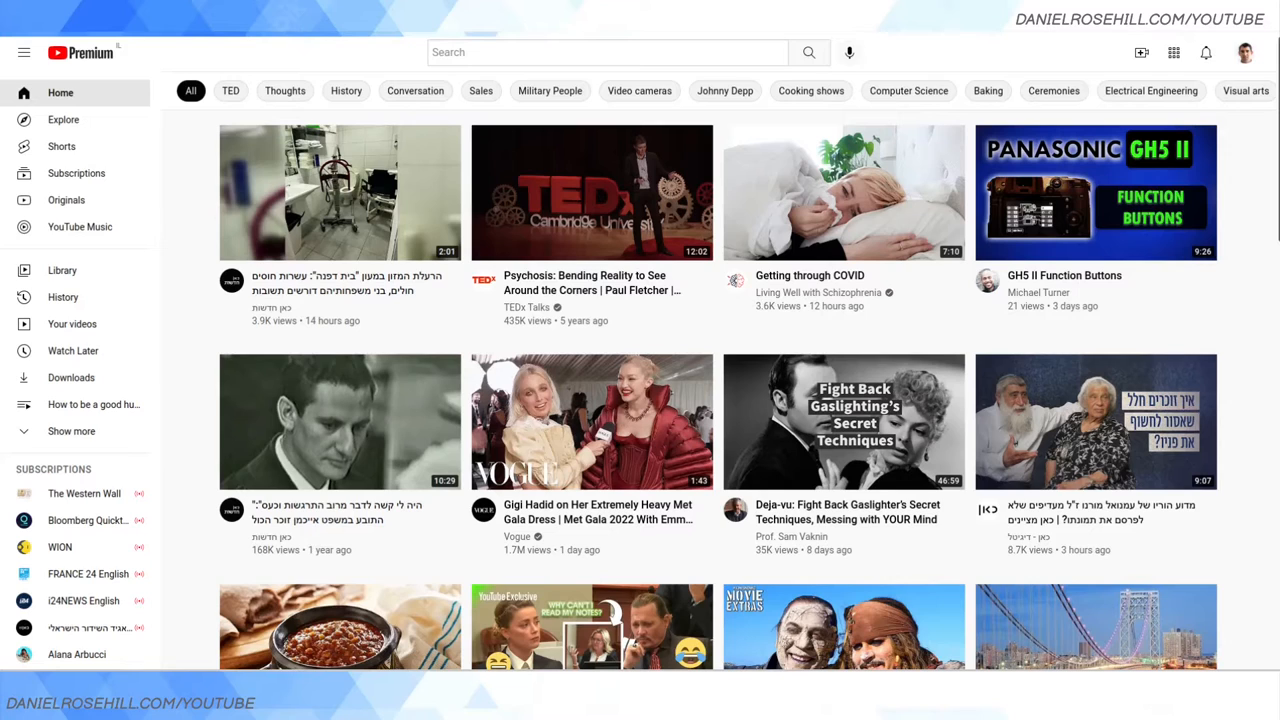
pyautogui.moveTo(1234, 76)
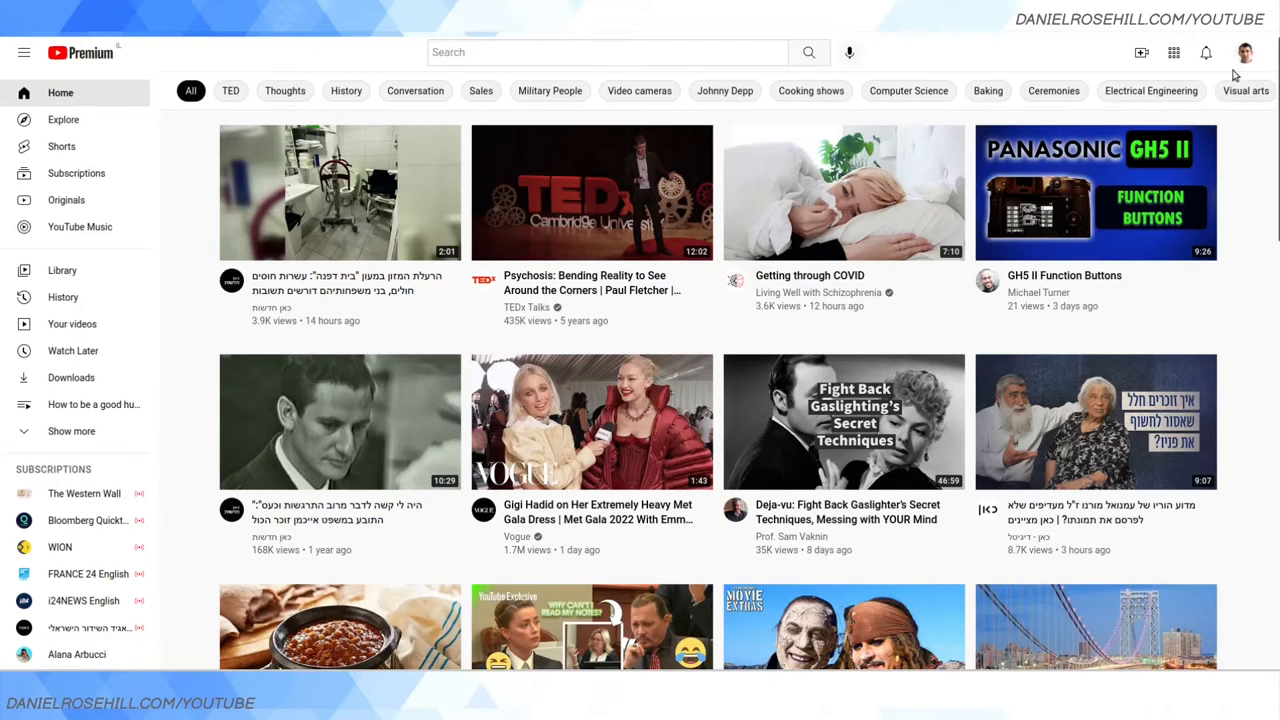
# Go from the YouTube home feed to the channel's YouTube Studio via the account menu
pyautogui.click(1244, 52)
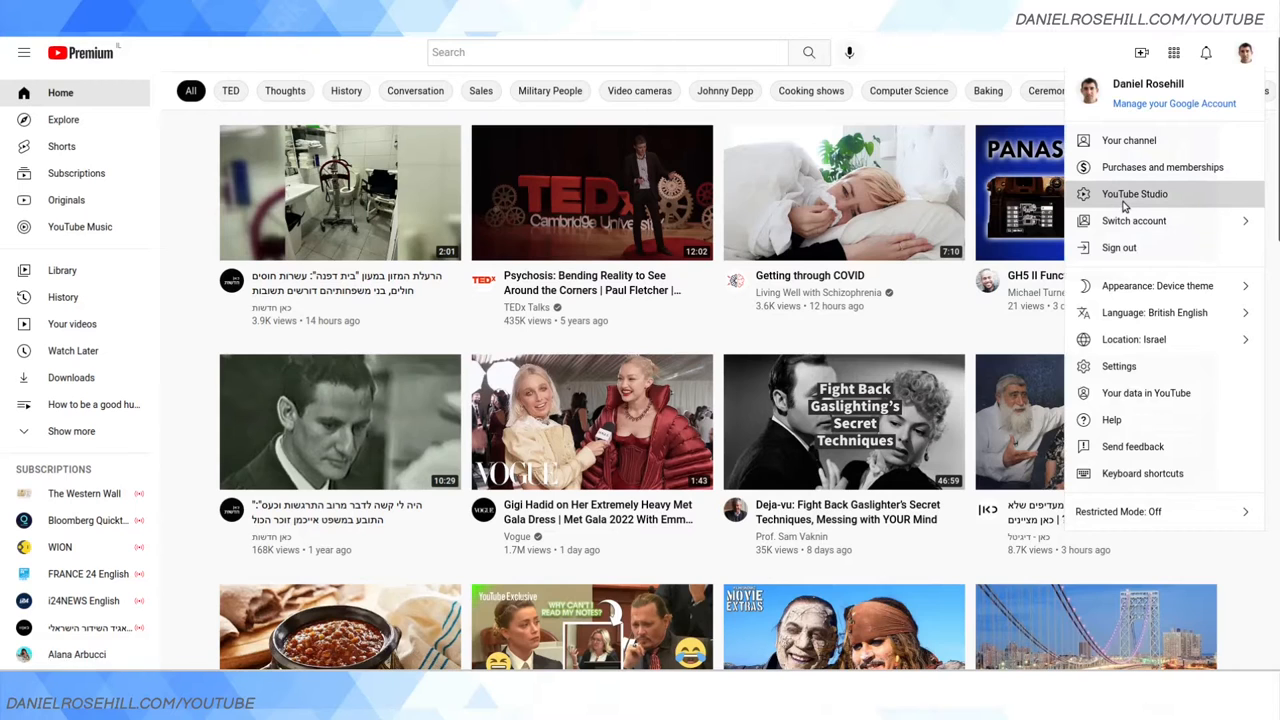
pyautogui.click(1134, 192)
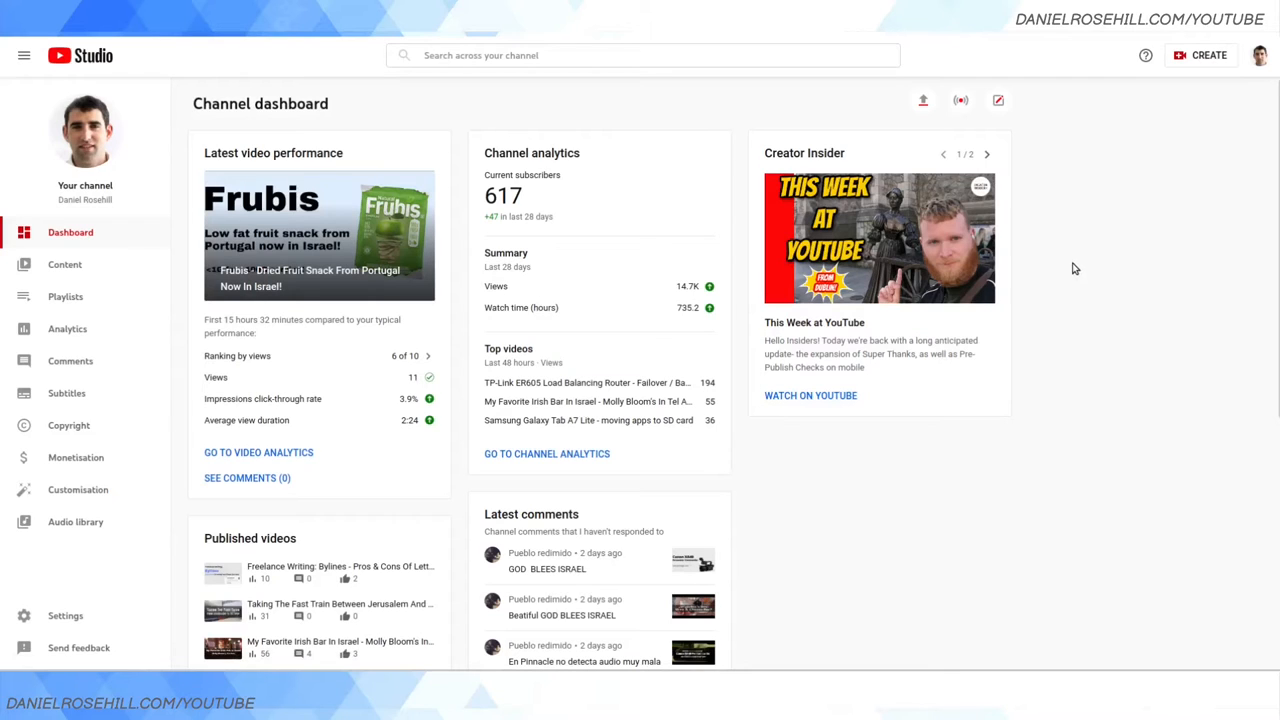
pyautogui.moveTo(1072, 268)
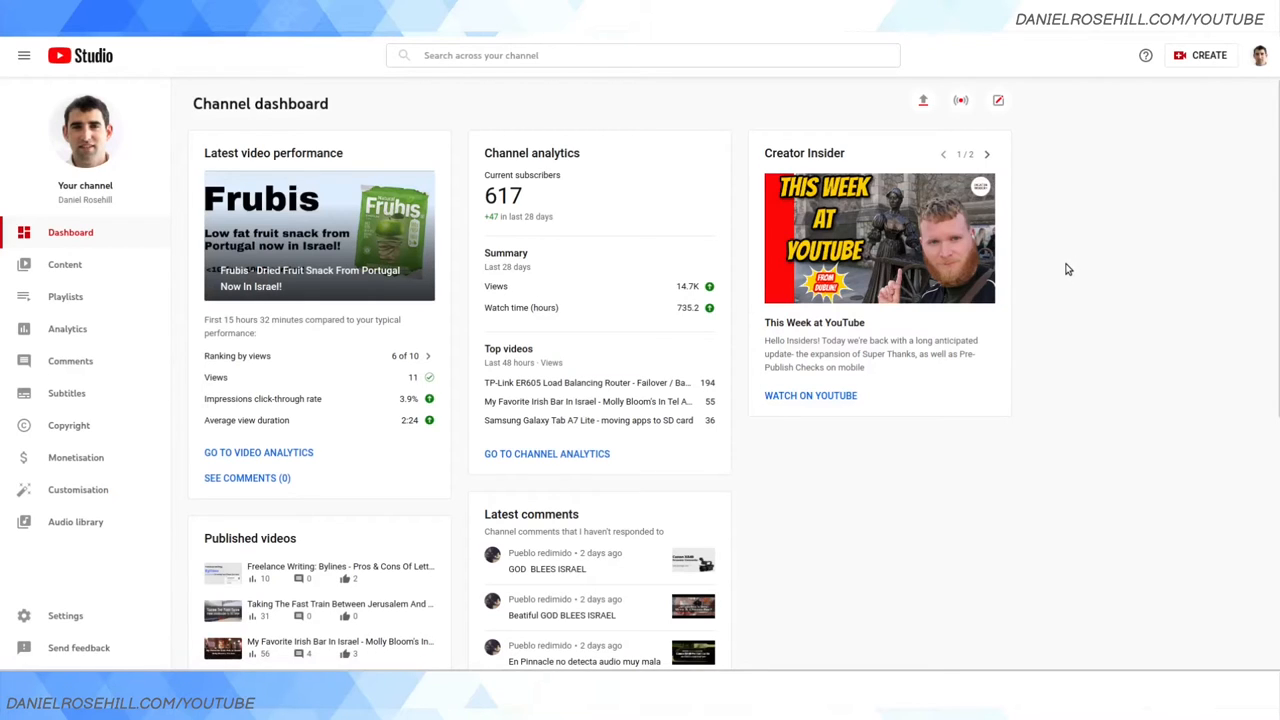
pyautogui.moveTo(1060, 280)
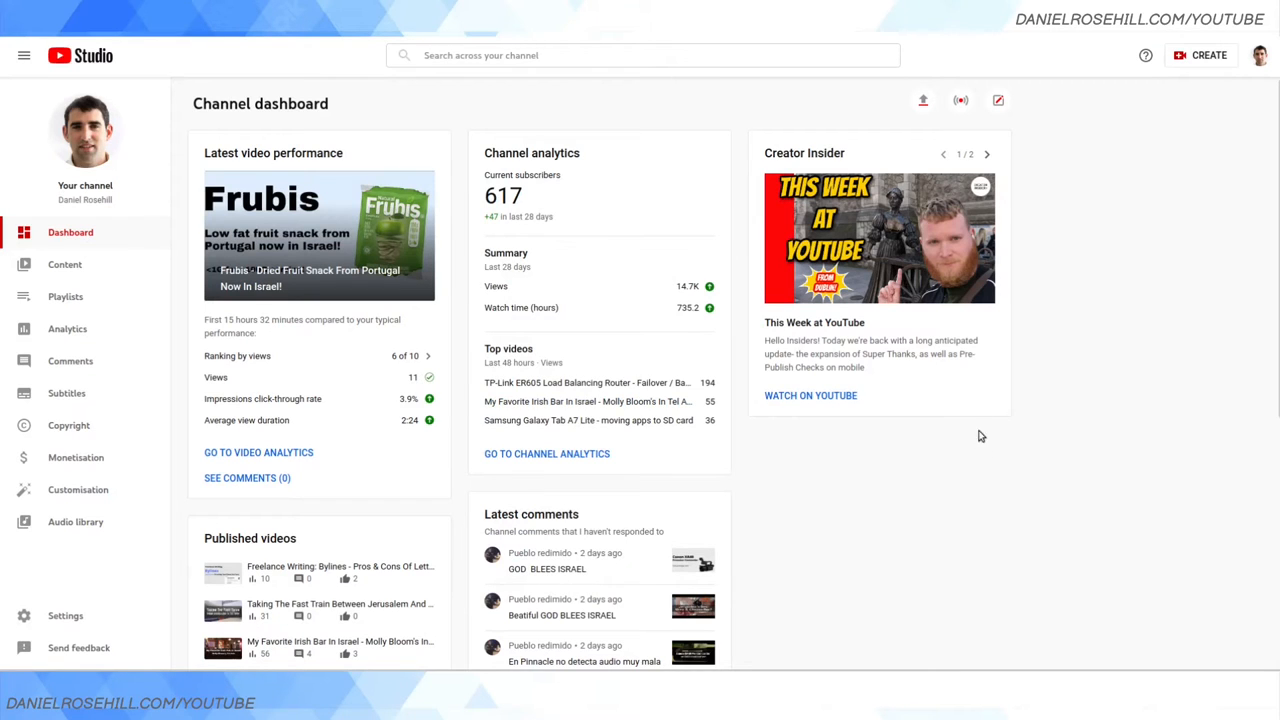
pyautogui.moveTo(970, 400)
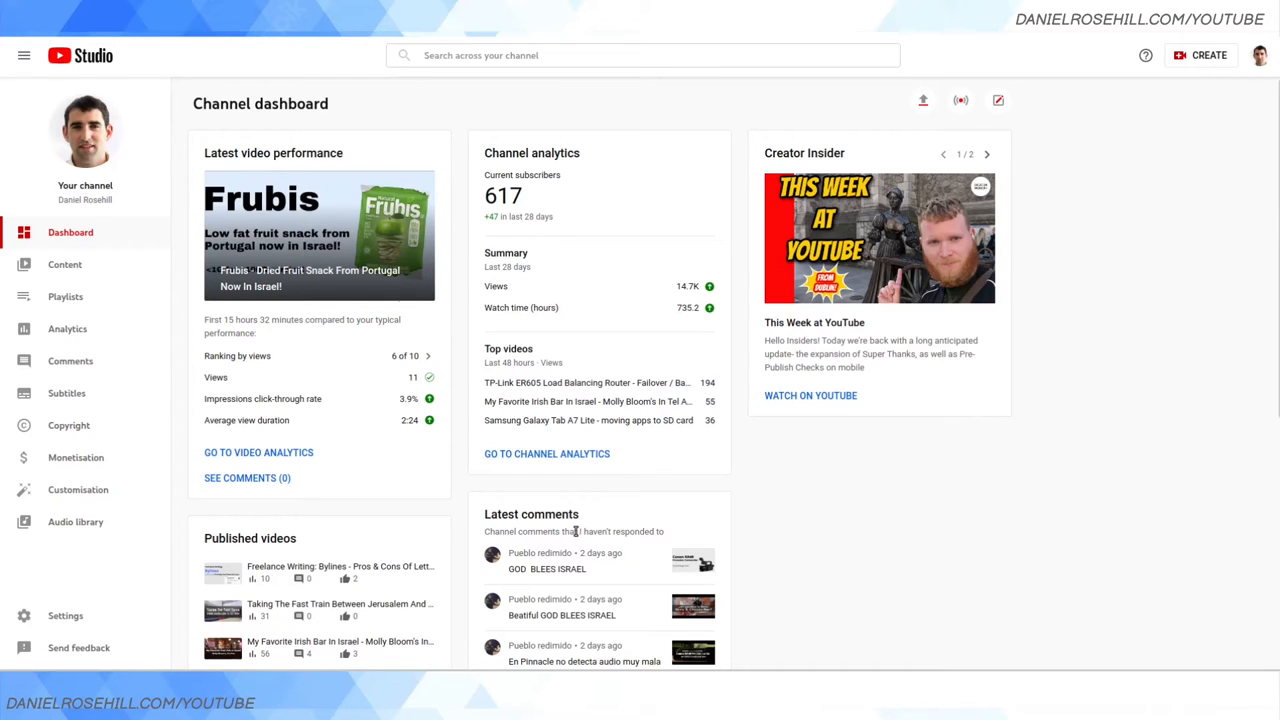
pyautogui.moveTo(44, 442)
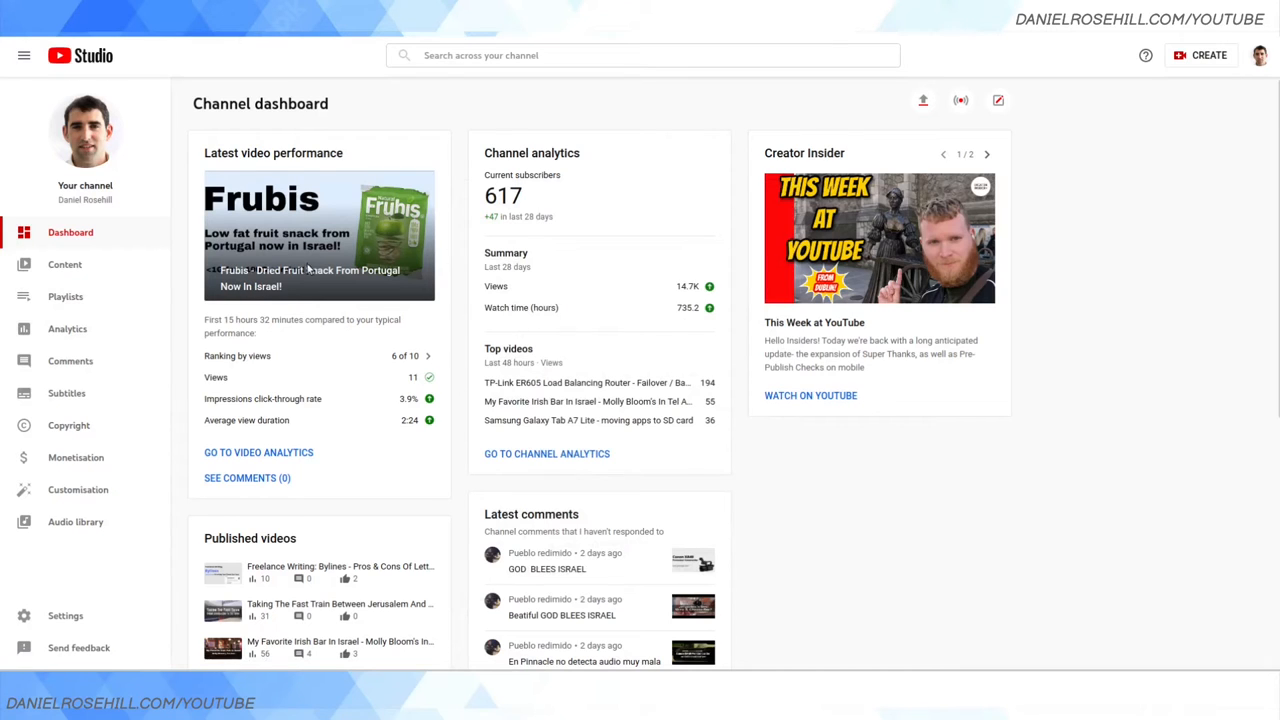
pyautogui.moveTo(84, 130)
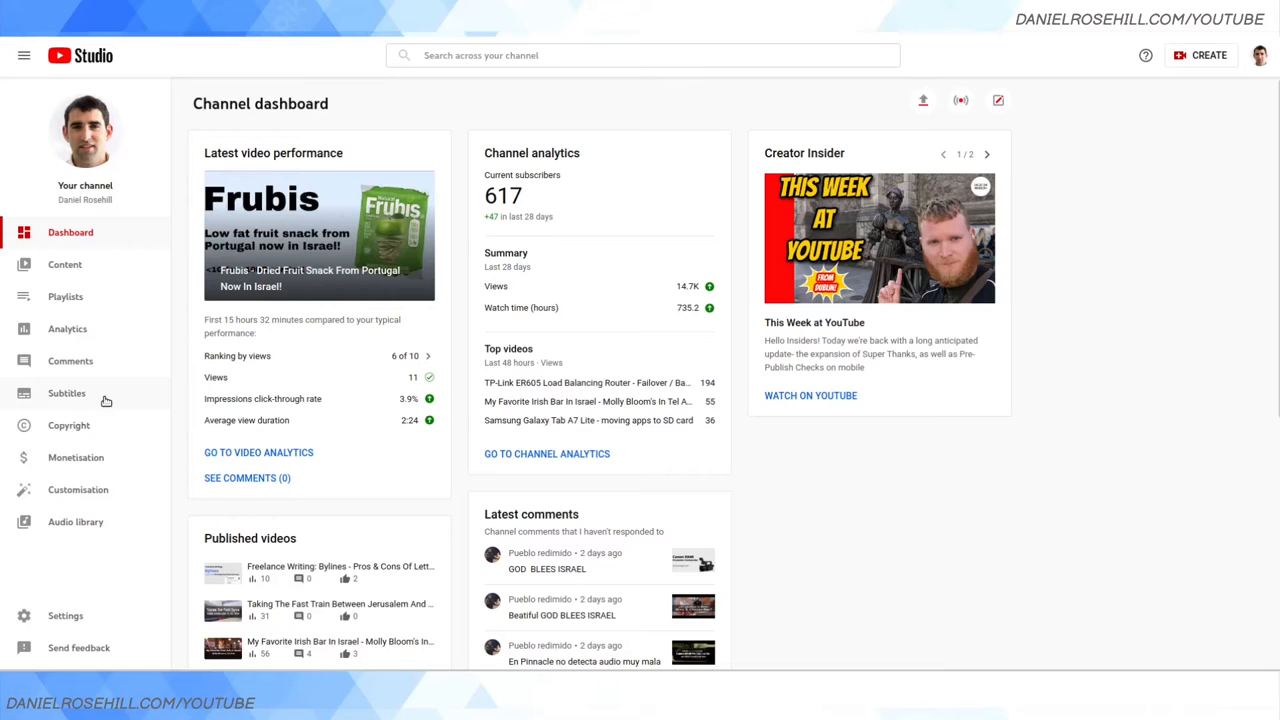
pyautogui.moveTo(68, 328)
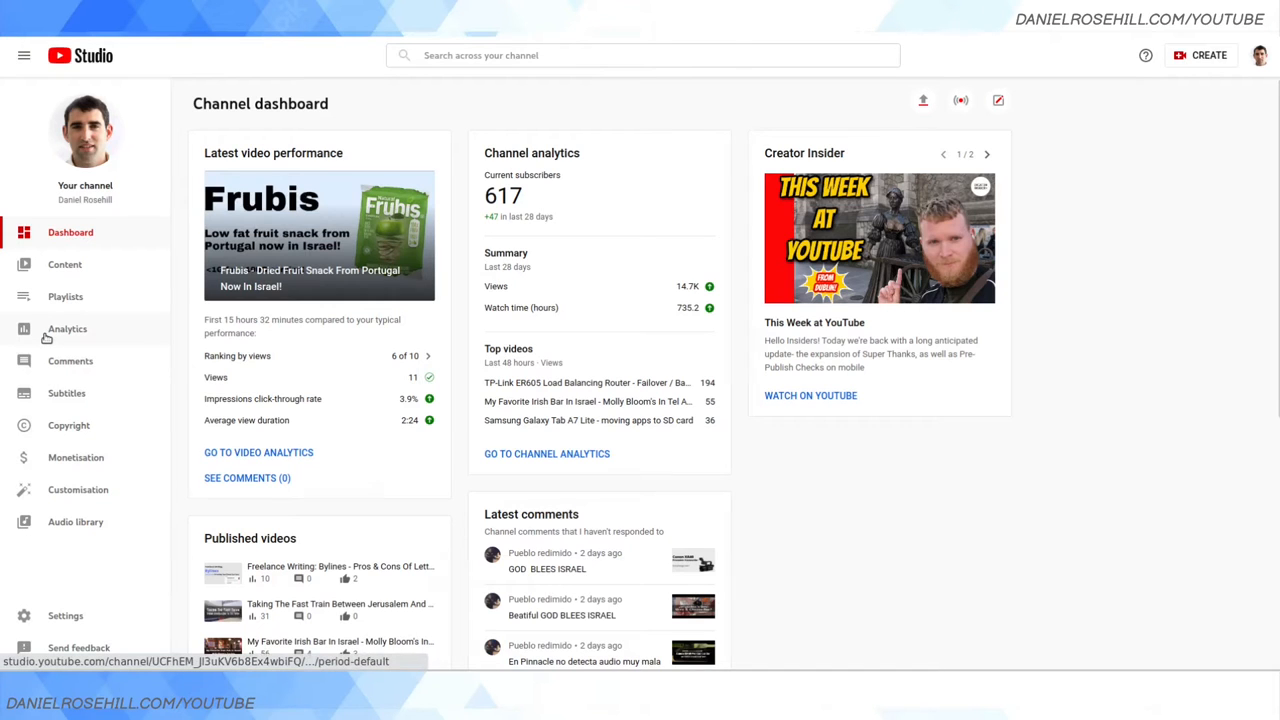
# Show channel analytics in advanced mode with per-video views for the last 28 days
pyautogui.click(68, 328)
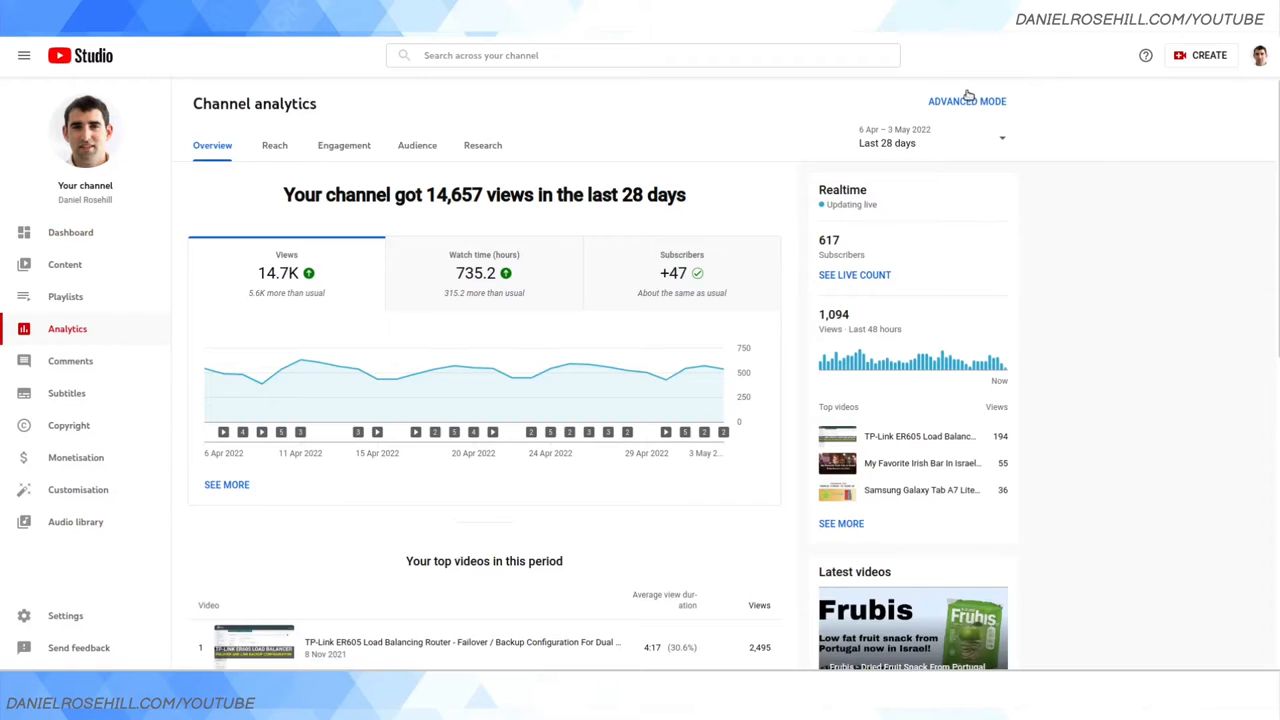
pyautogui.click(968, 100)
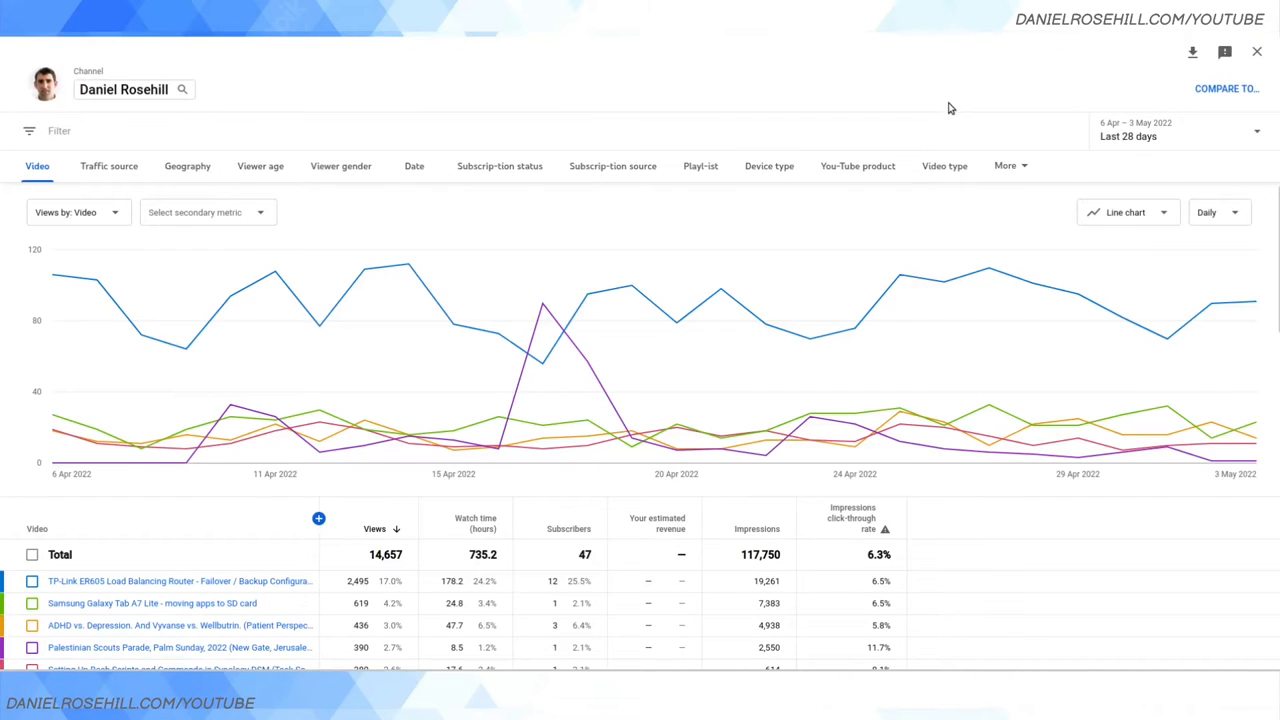
pyautogui.moveTo(756, 36)
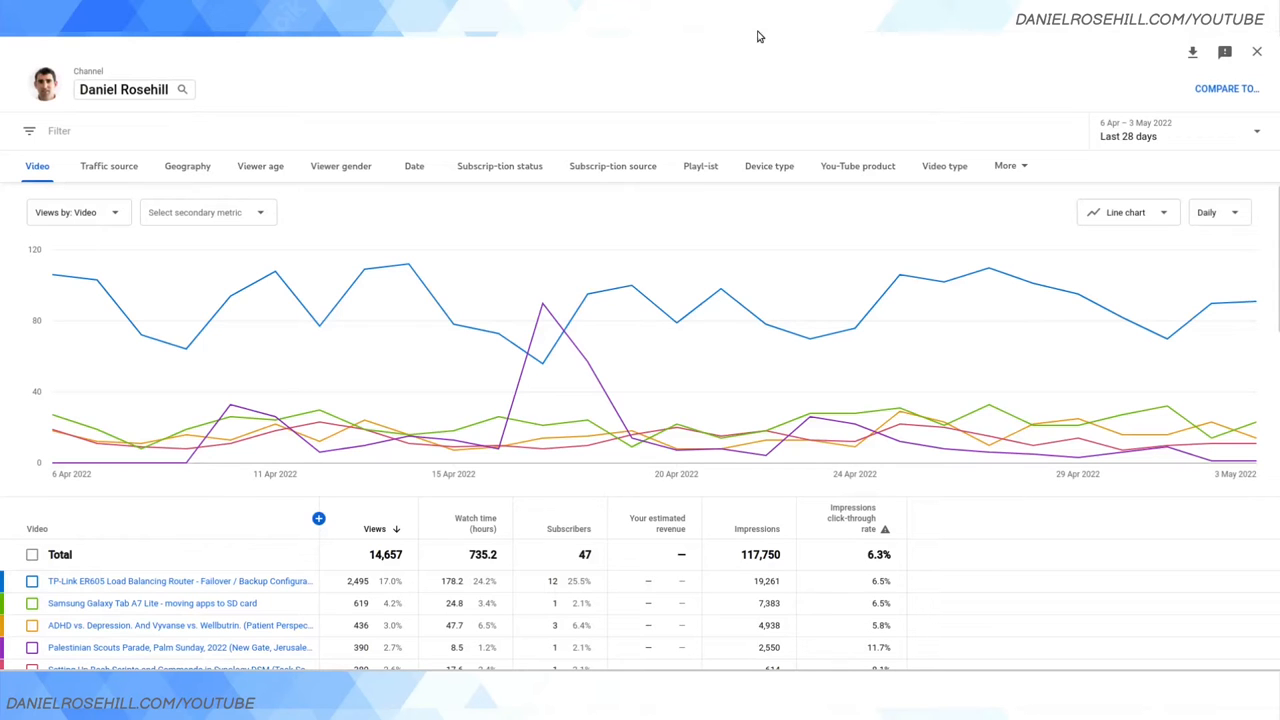
pyautogui.moveTo(1118, 160)
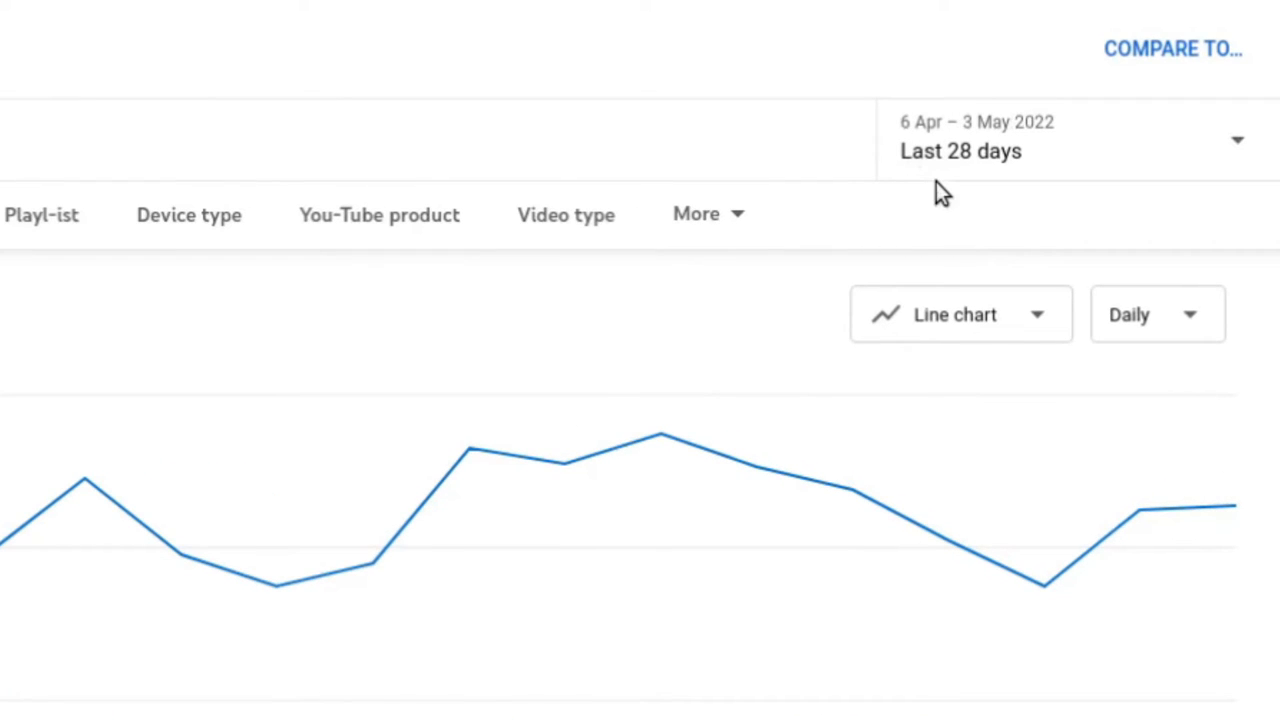
pyautogui.moveTo(918, 182)
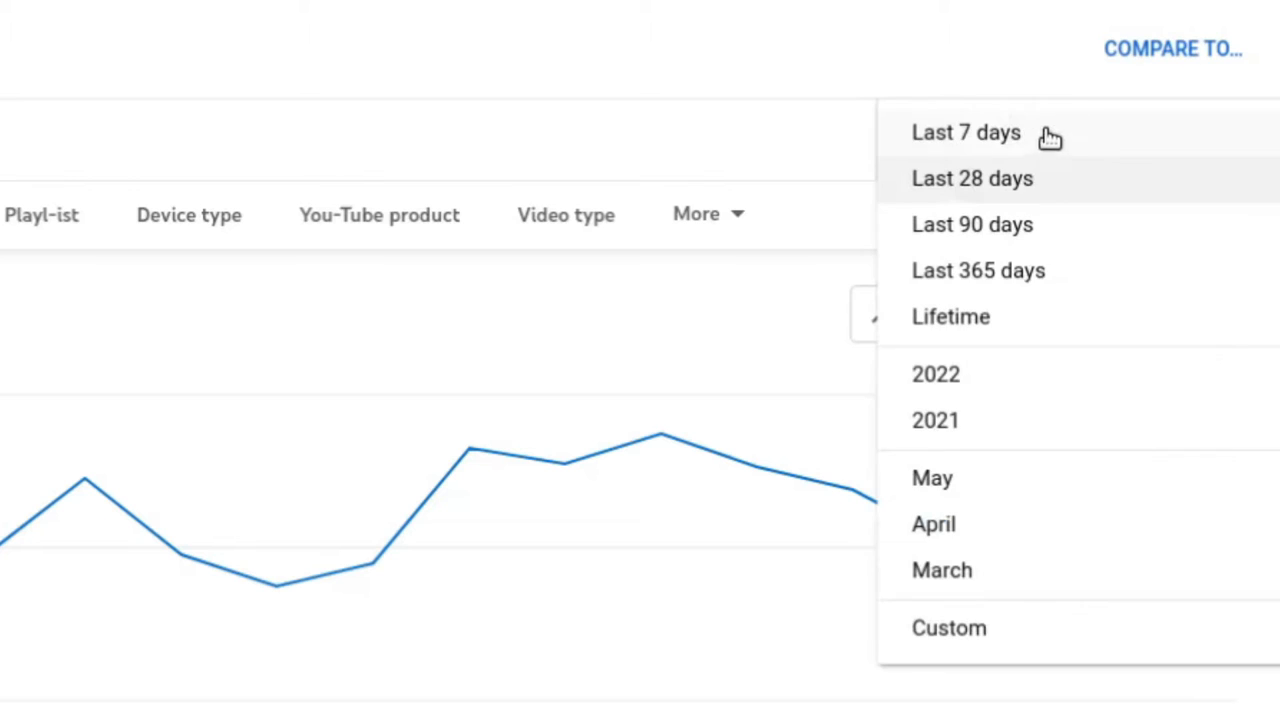
pyautogui.moveTo(1116, 298)
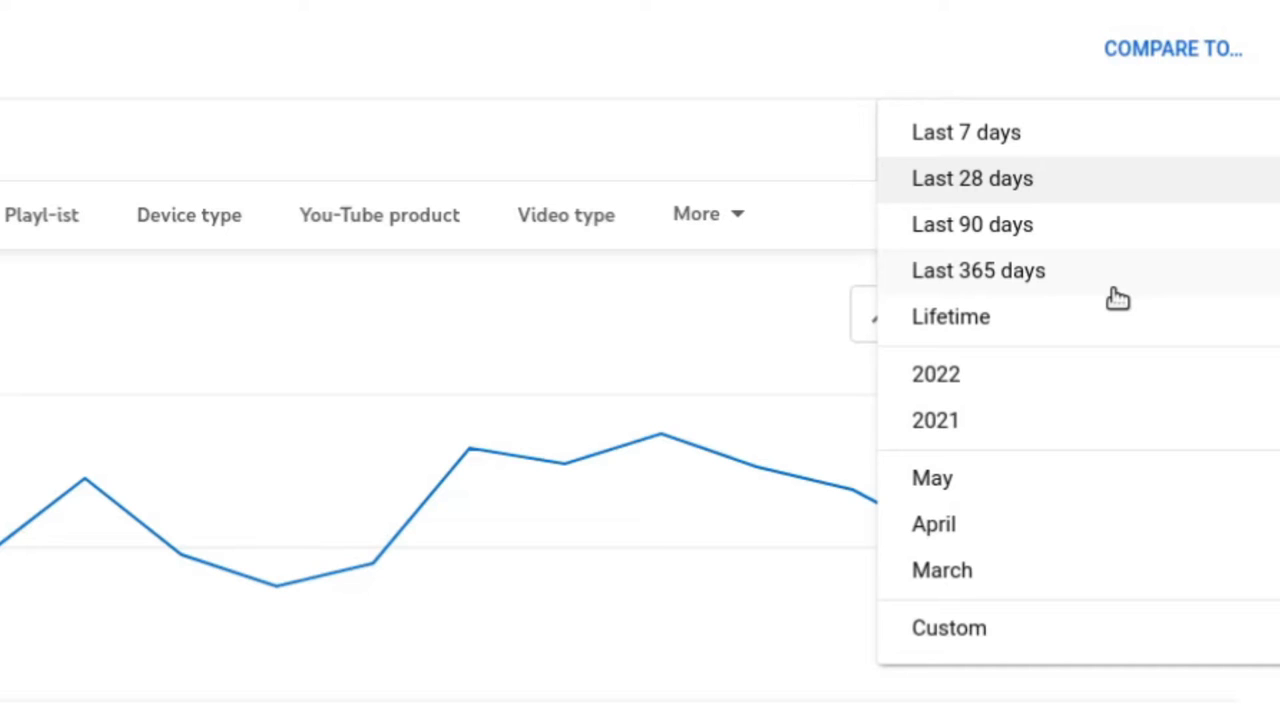
pyautogui.moveTo(1136, 166)
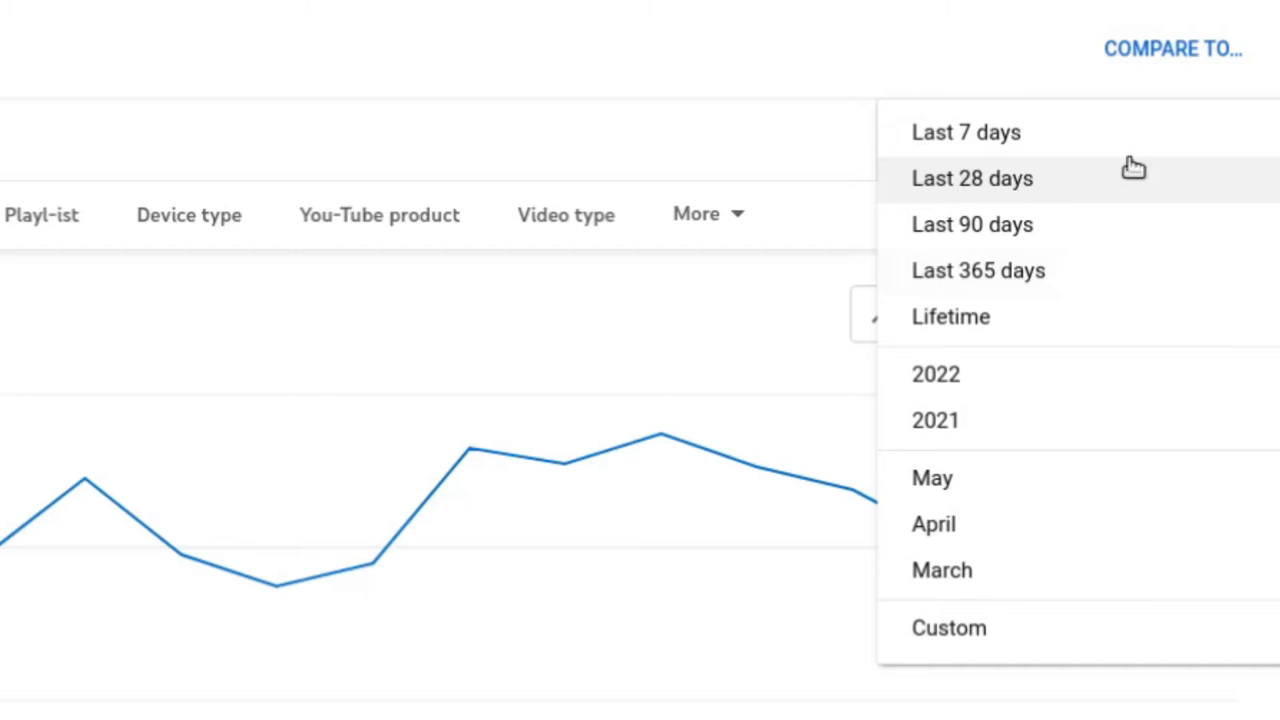
pyautogui.moveTo(1020, 170)
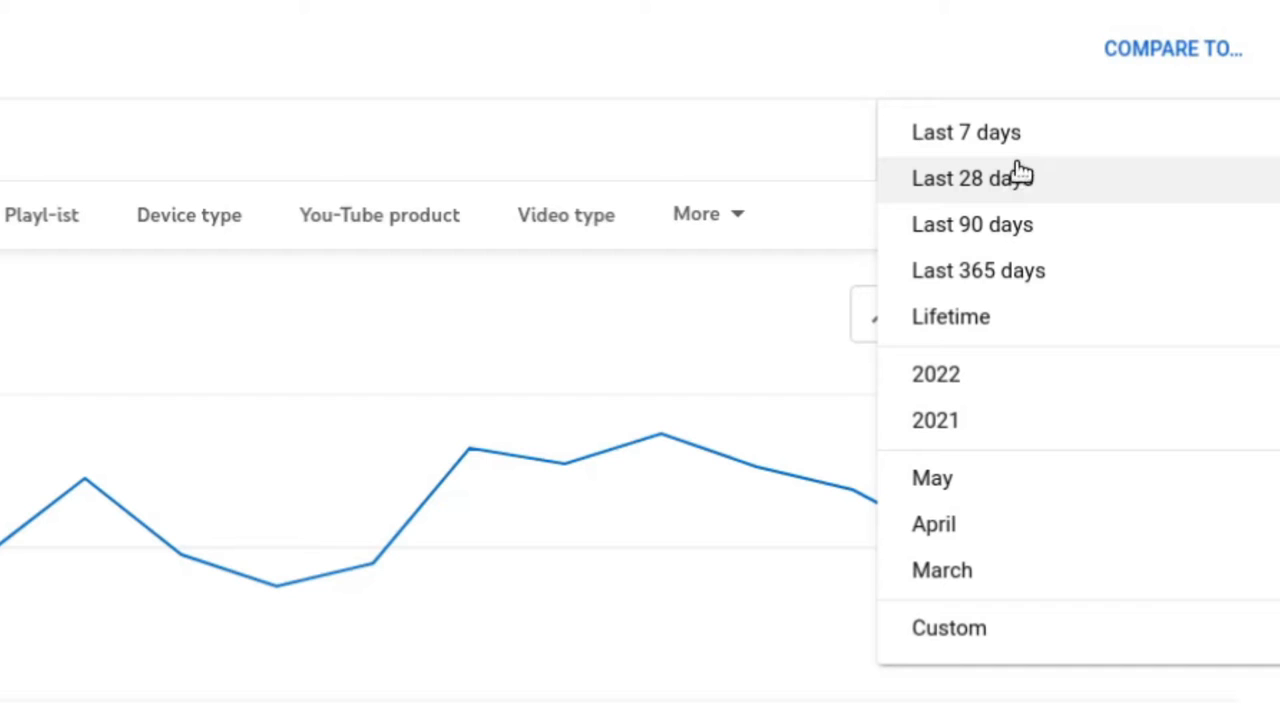
pyautogui.moveTo(1044, 180)
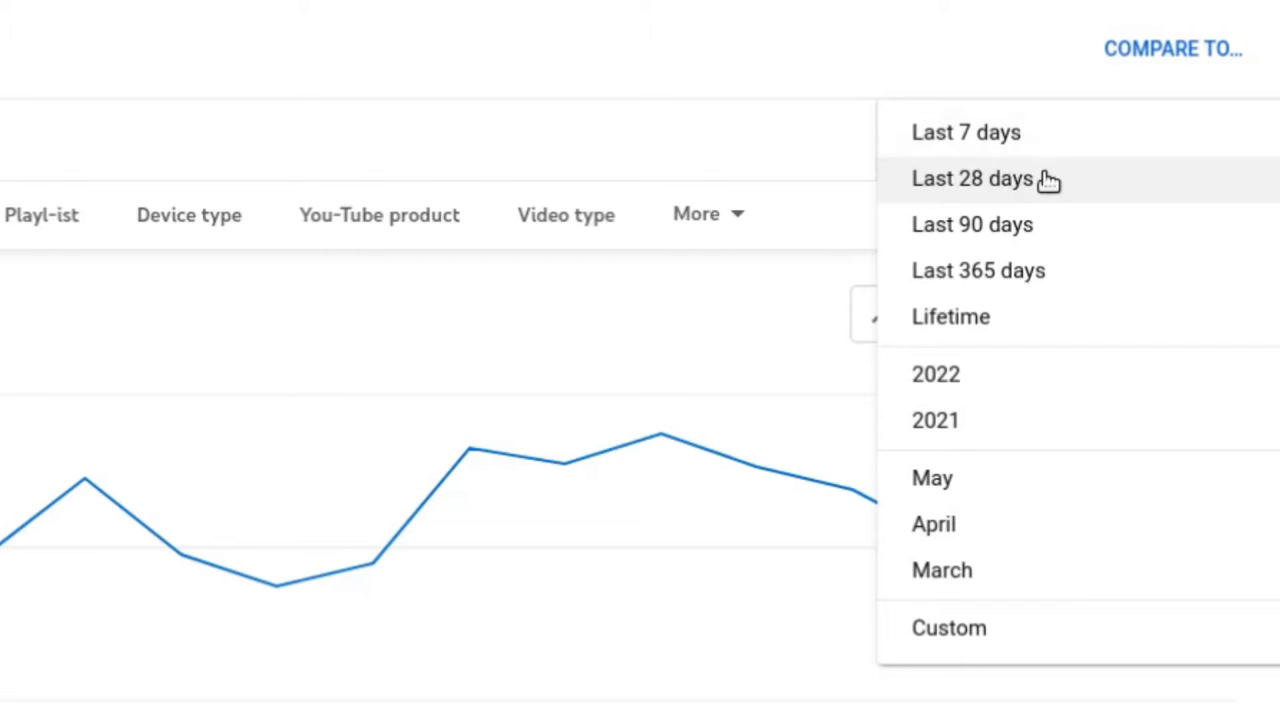
pyautogui.moveTo(1010, 250)
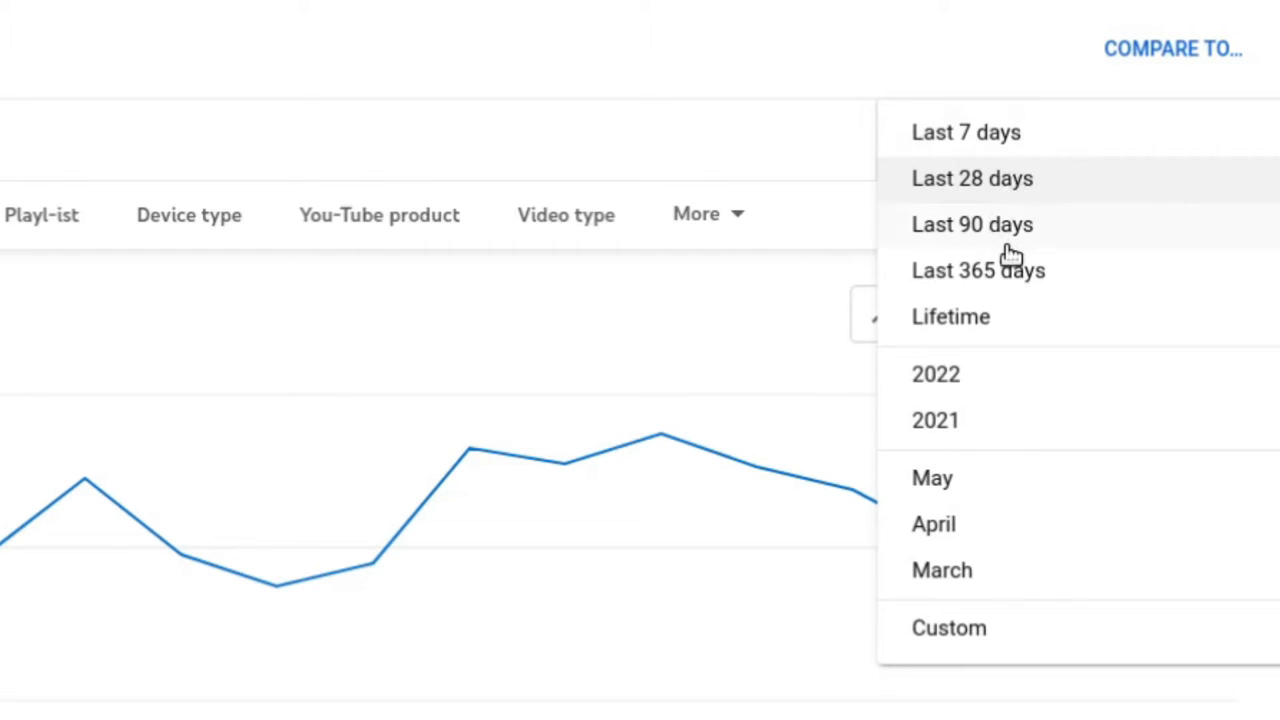
pyautogui.moveTo(964, 318)
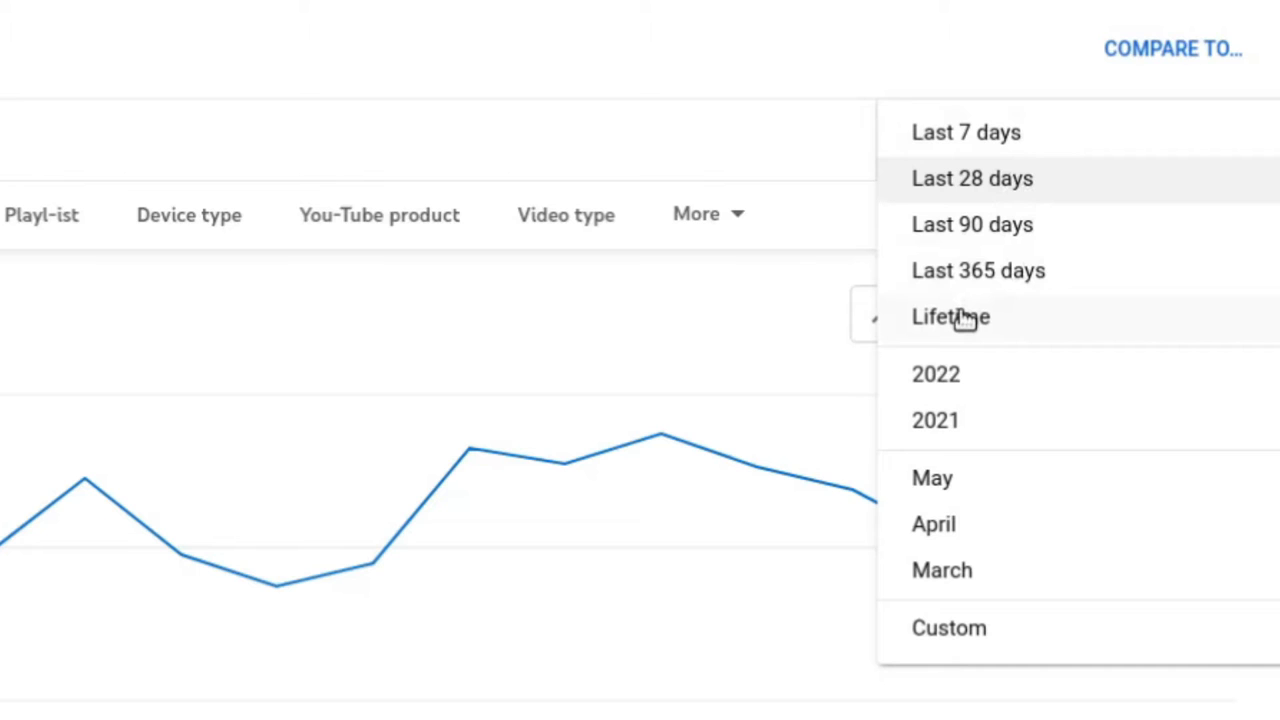
pyautogui.moveTo(982, 510)
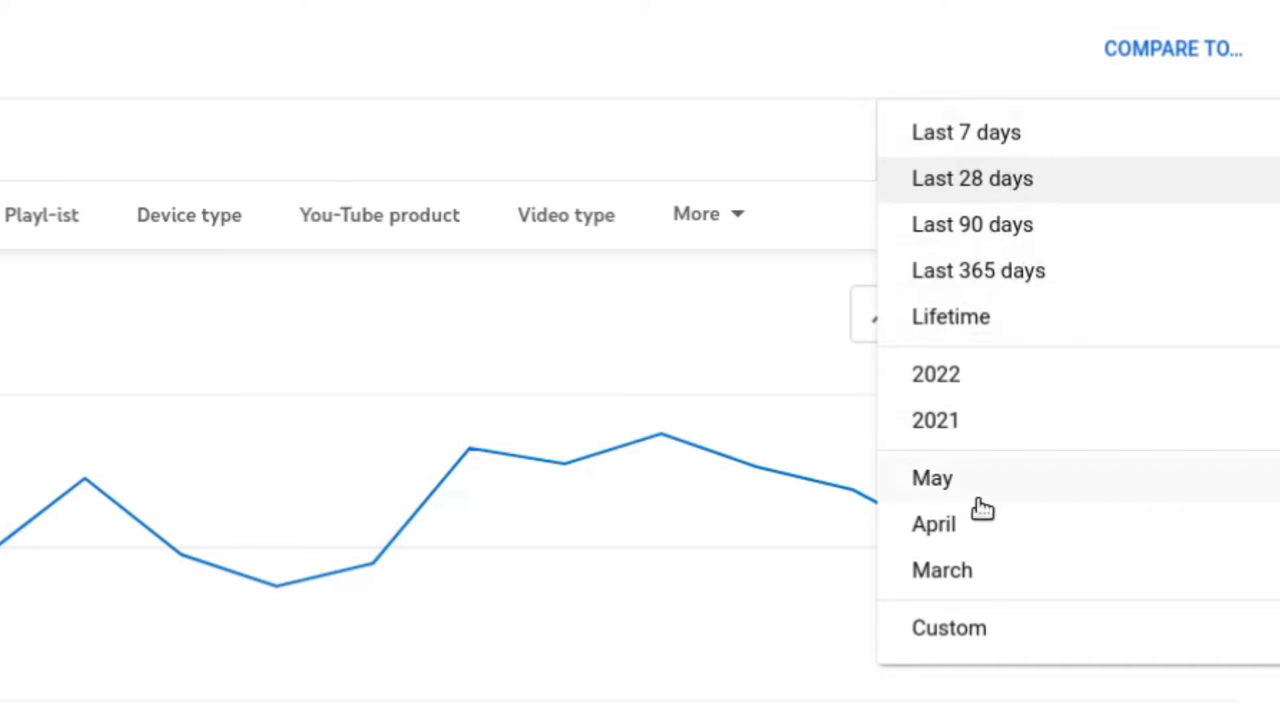
pyautogui.moveTo(960, 504)
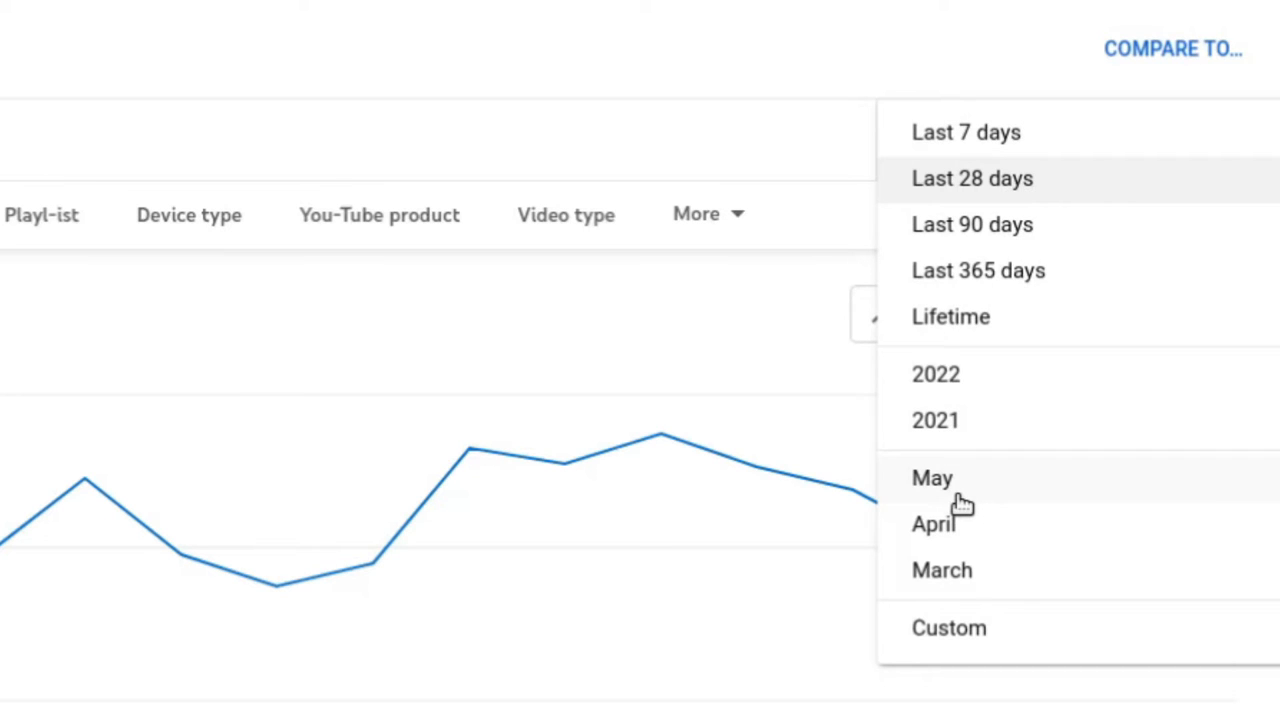
pyautogui.moveTo(1024, 132)
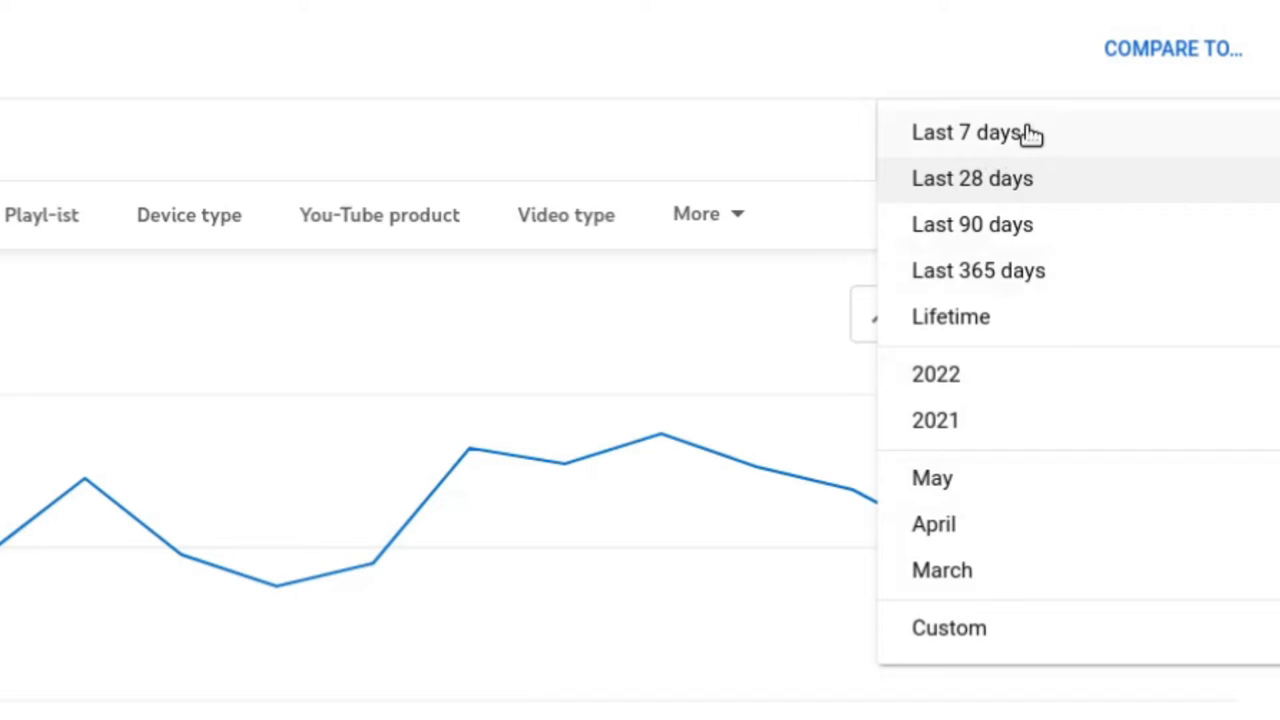
pyautogui.moveTo(992, 162)
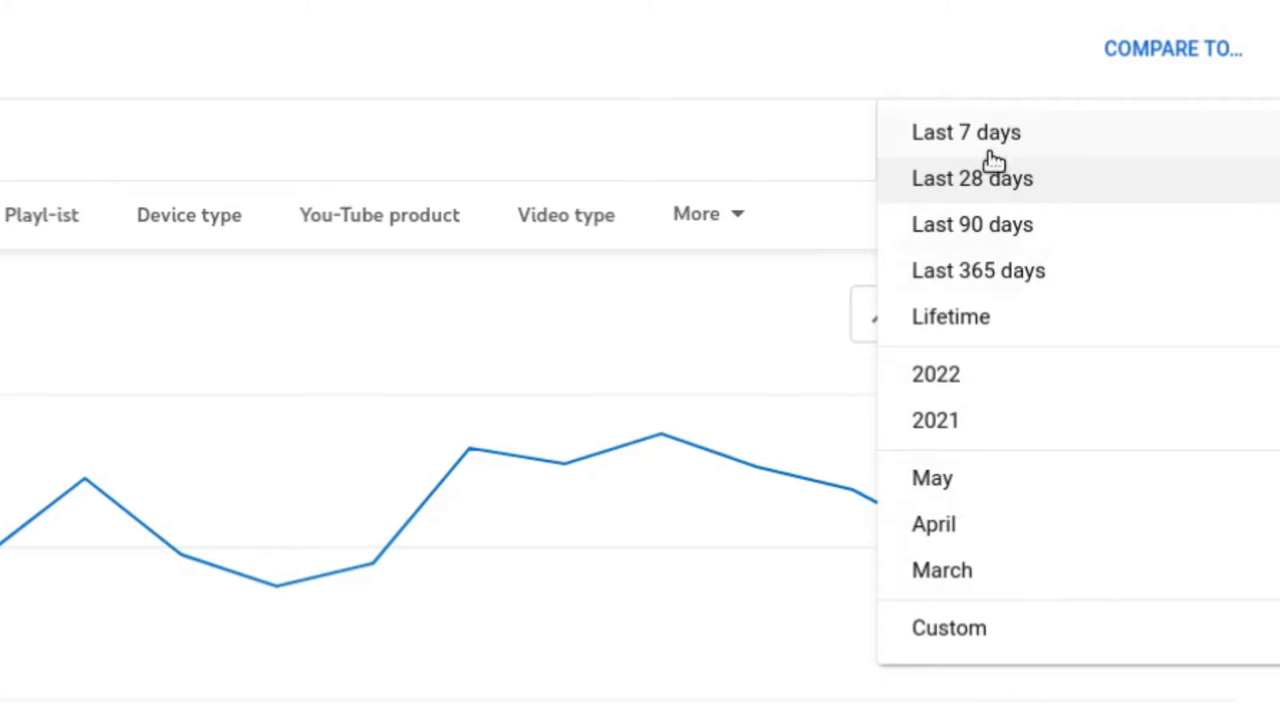
pyautogui.moveTo(994, 230)
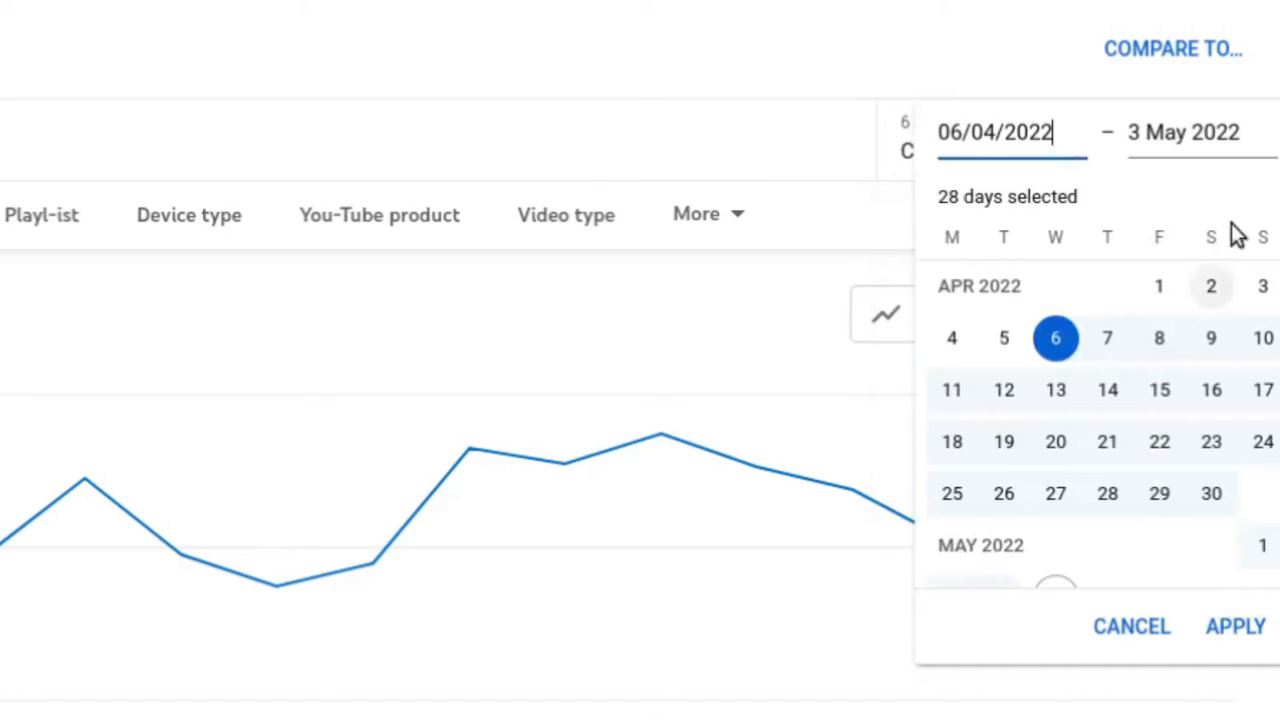
# Reach May 2022 in the custom range calendar and edit the start date toward 3 May 2022
pyautogui.scroll(-3)
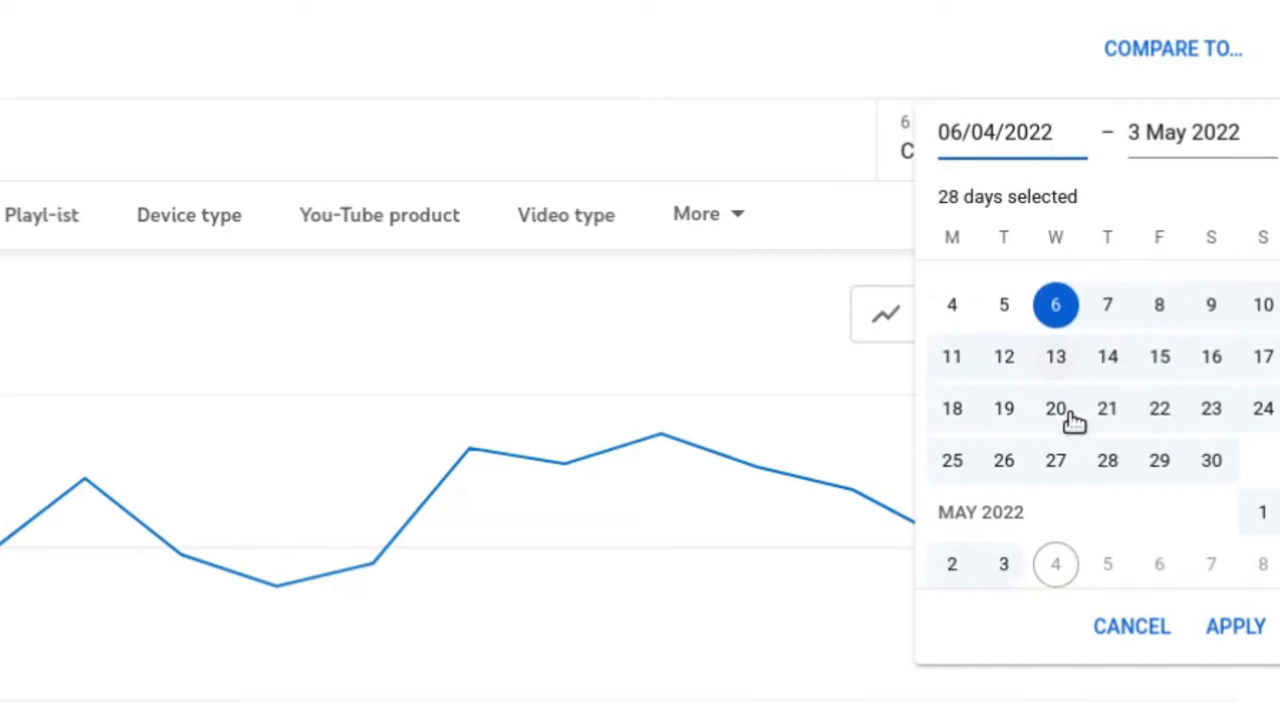
pyautogui.scroll(-3)
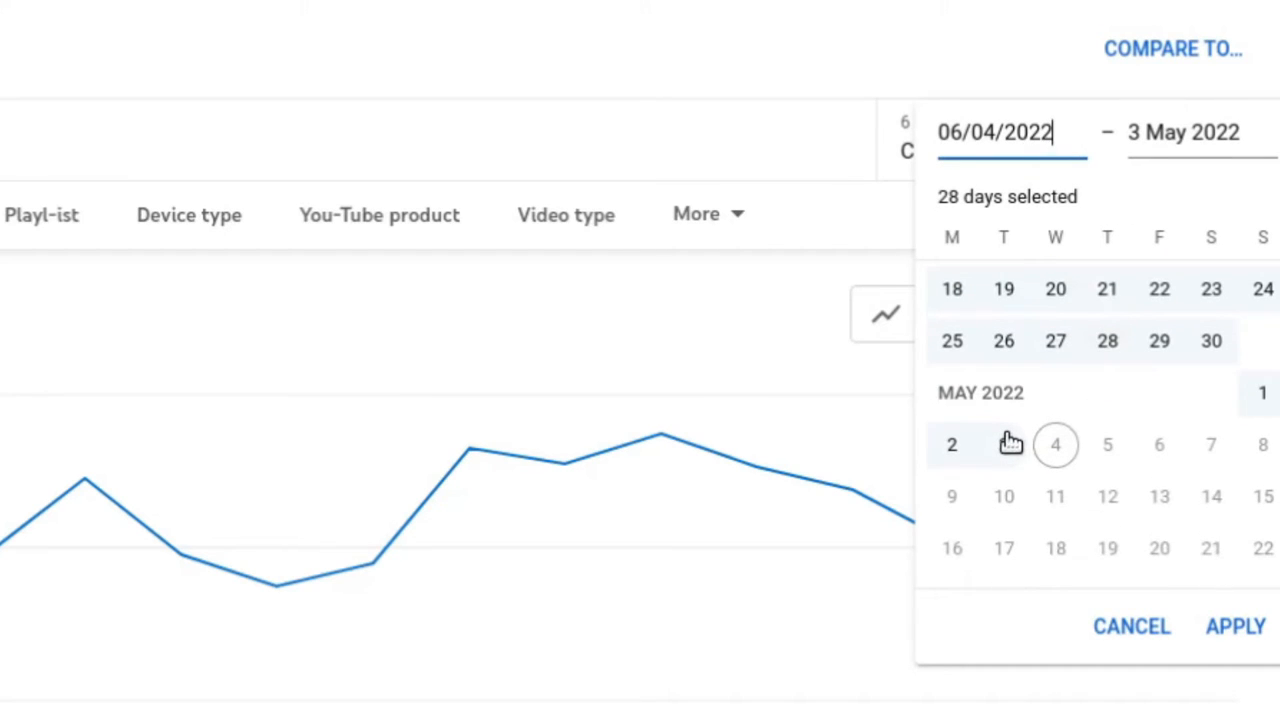
pyautogui.moveTo(1124, 448)
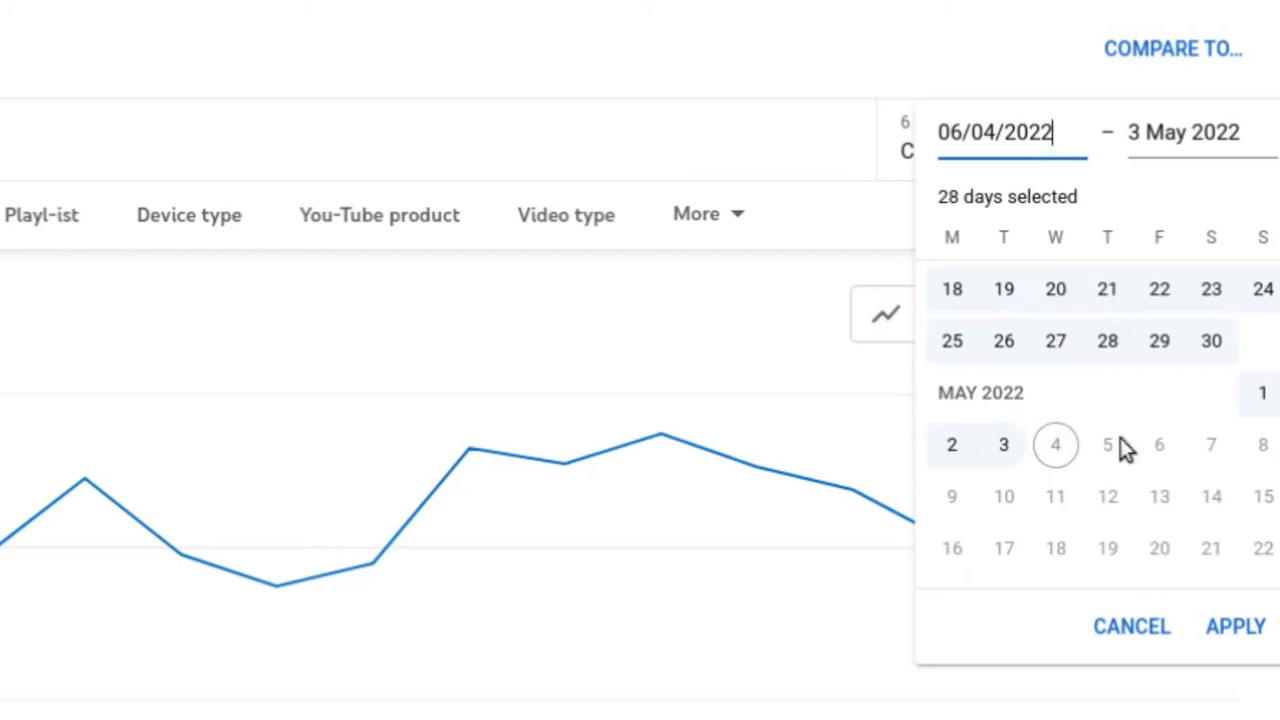
pyautogui.moveTo(1040, 460)
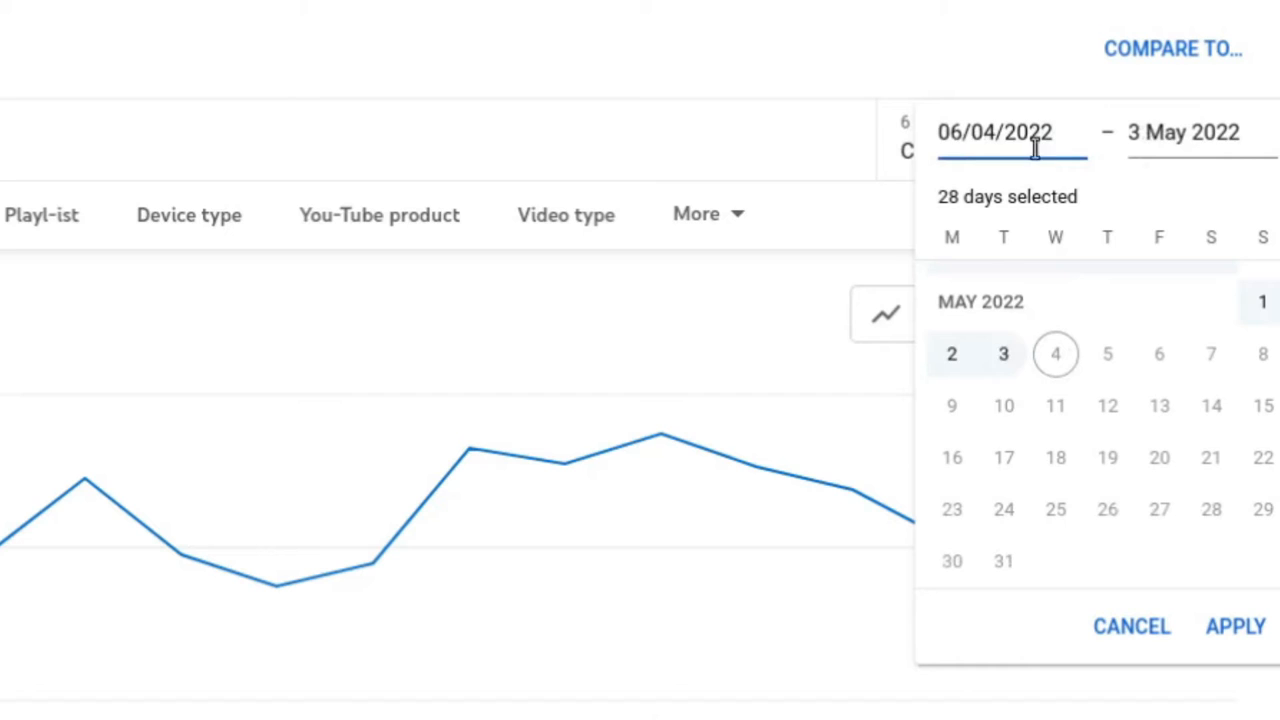
pyautogui.click(1004, 352)
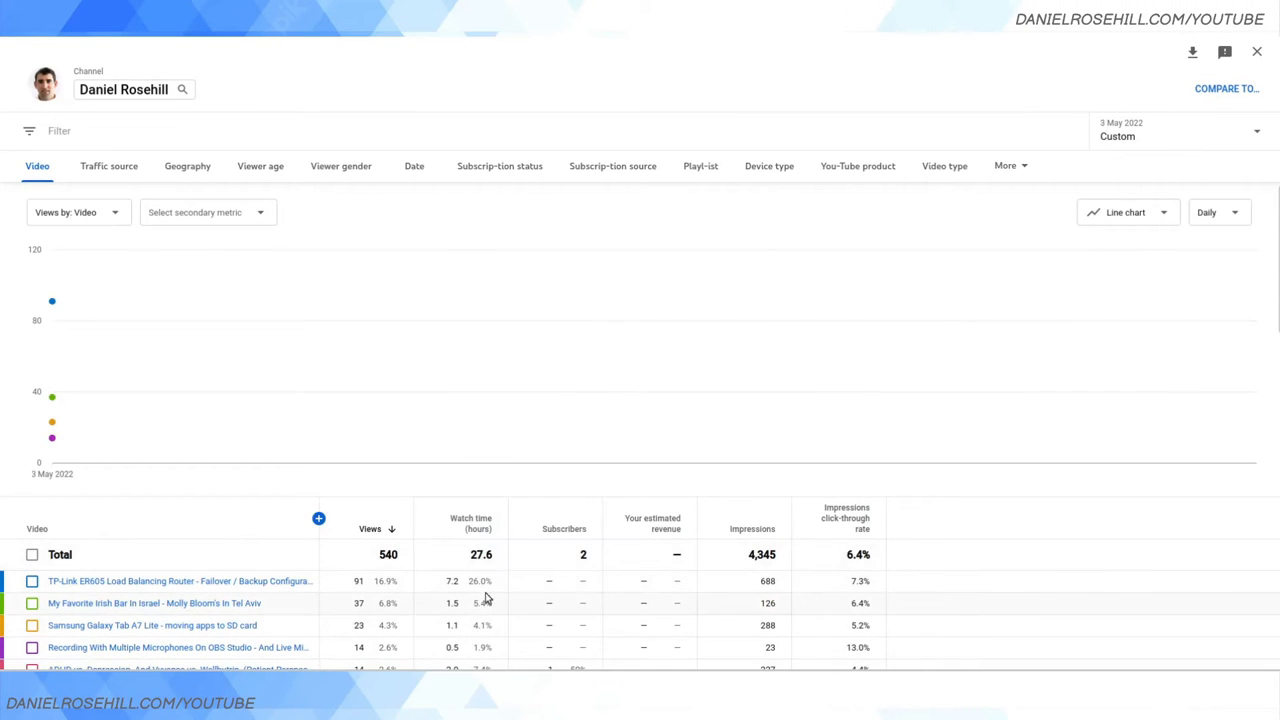
pyautogui.scroll(-3)
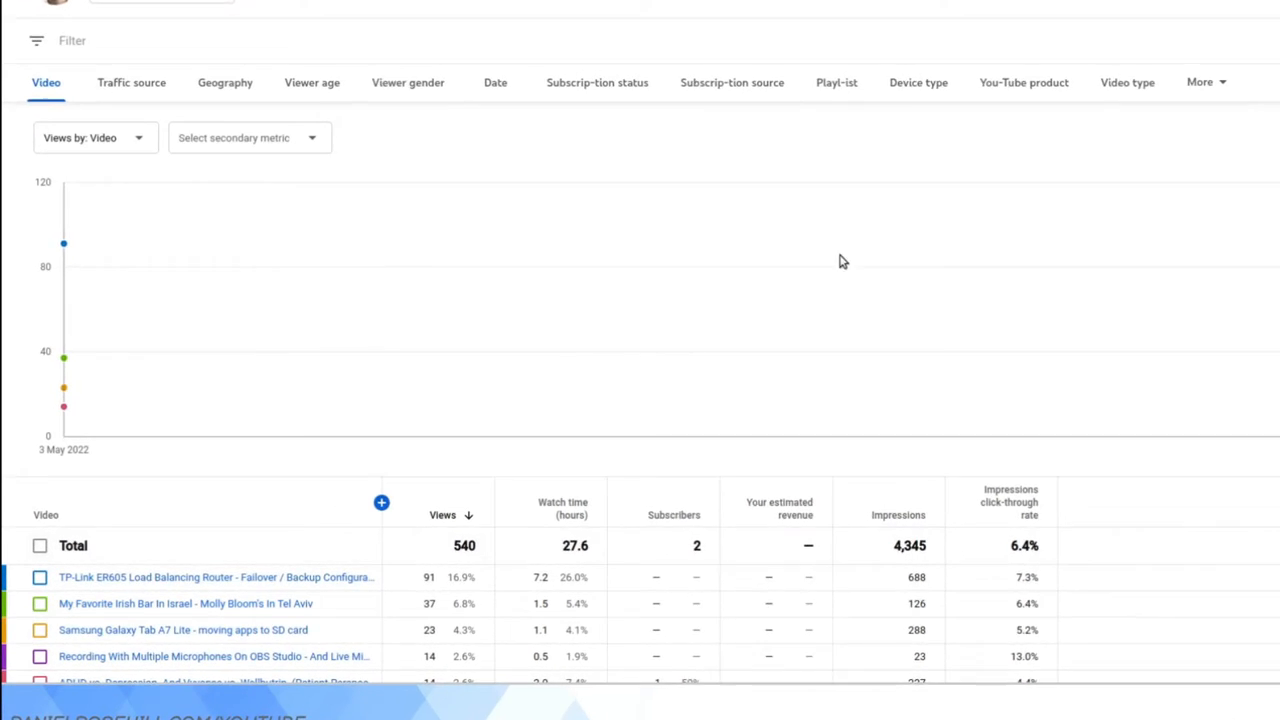
pyautogui.scroll(-3)
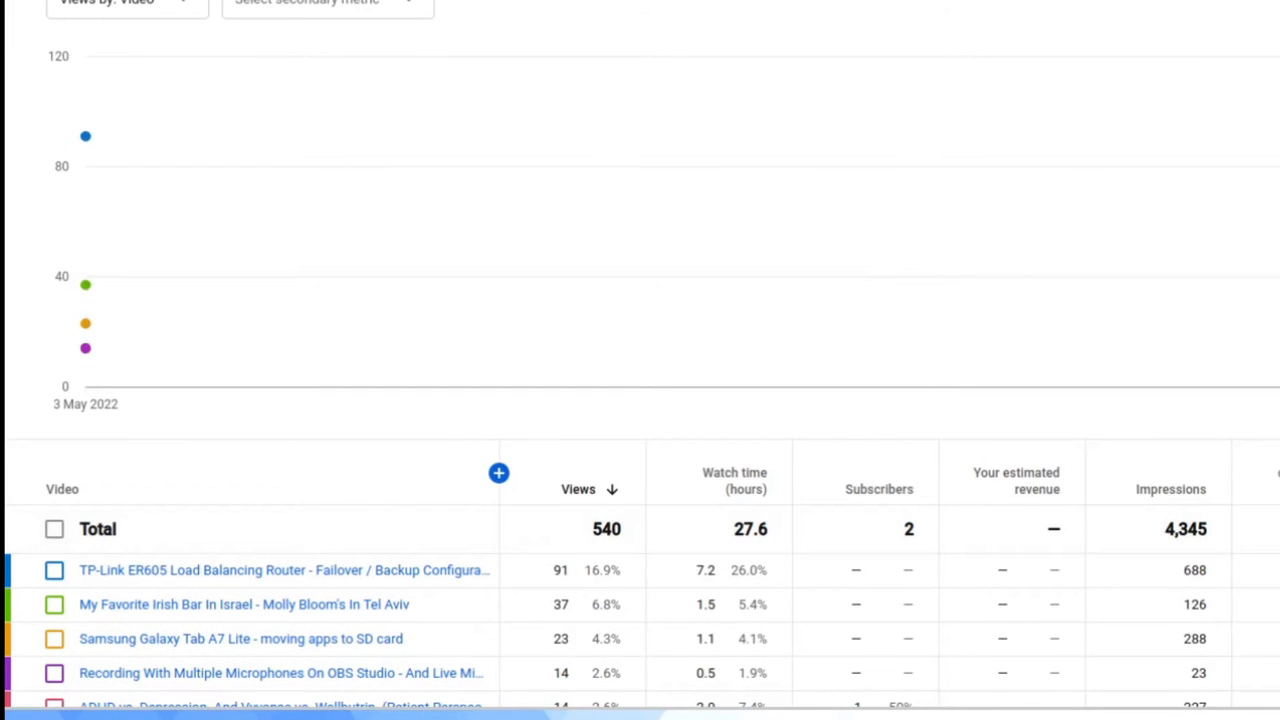
pyautogui.scroll(-3)
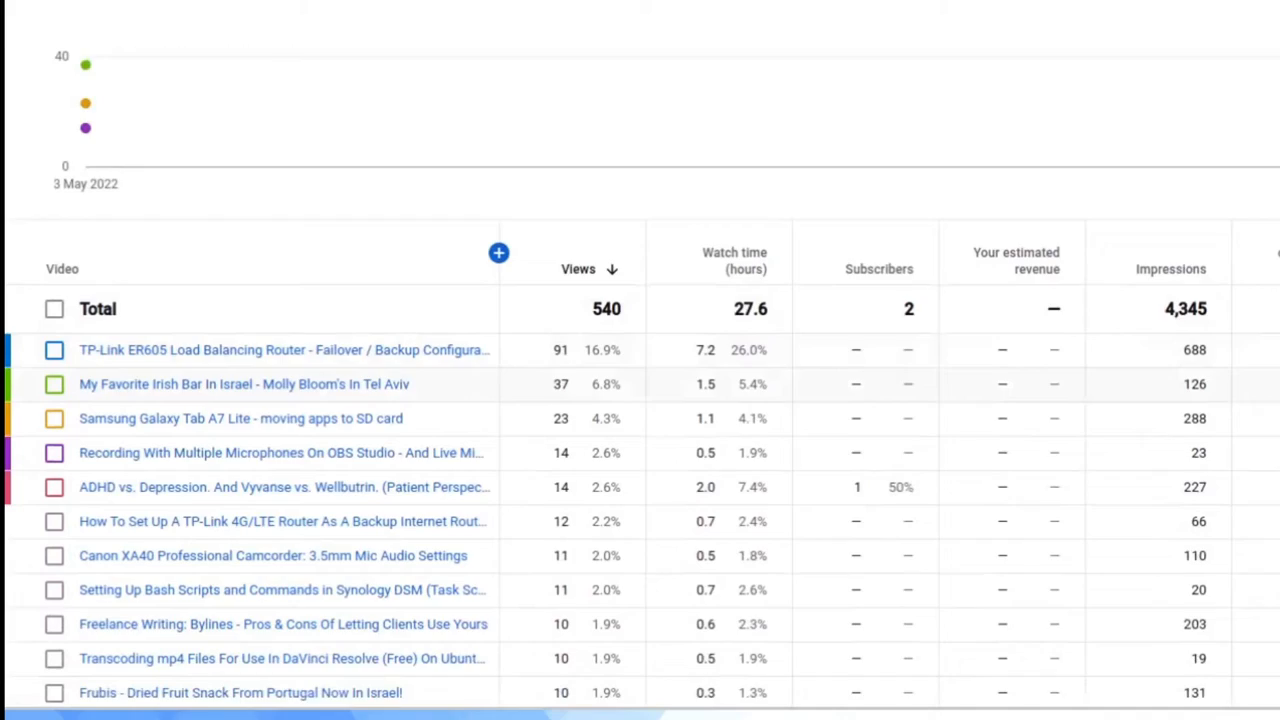
pyautogui.scroll(-3)
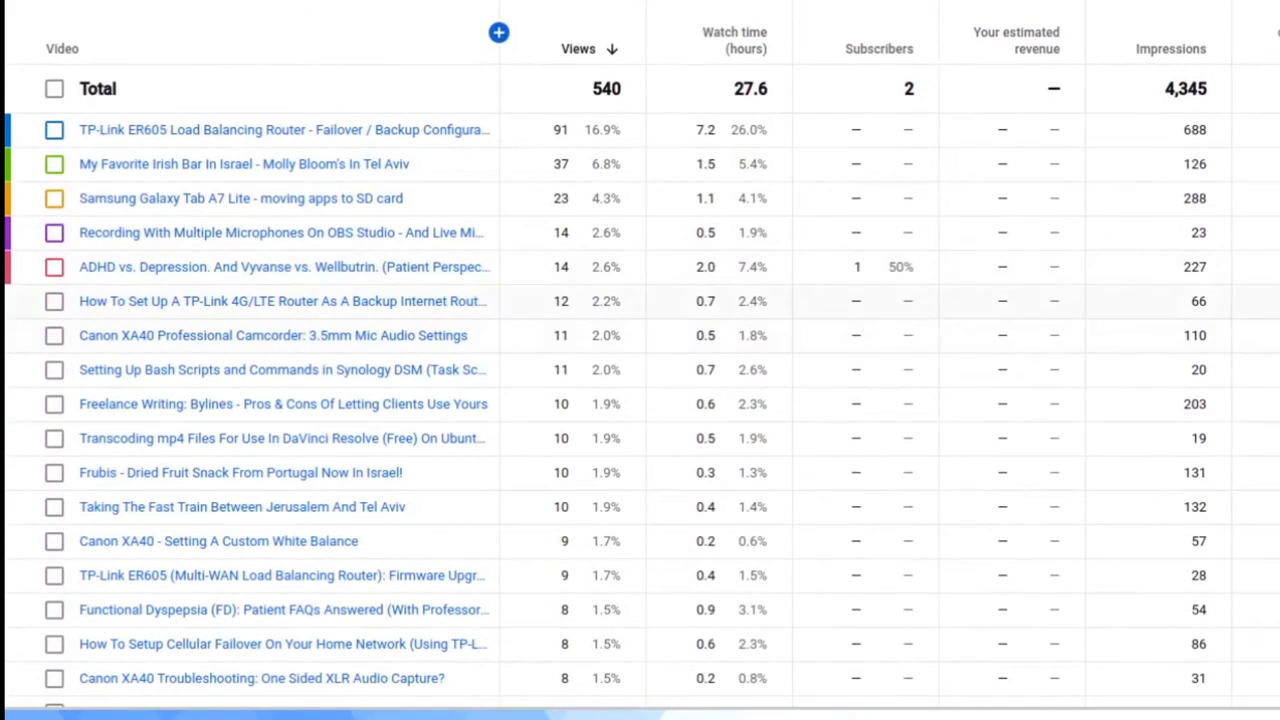
pyautogui.moveTo(640, 130)
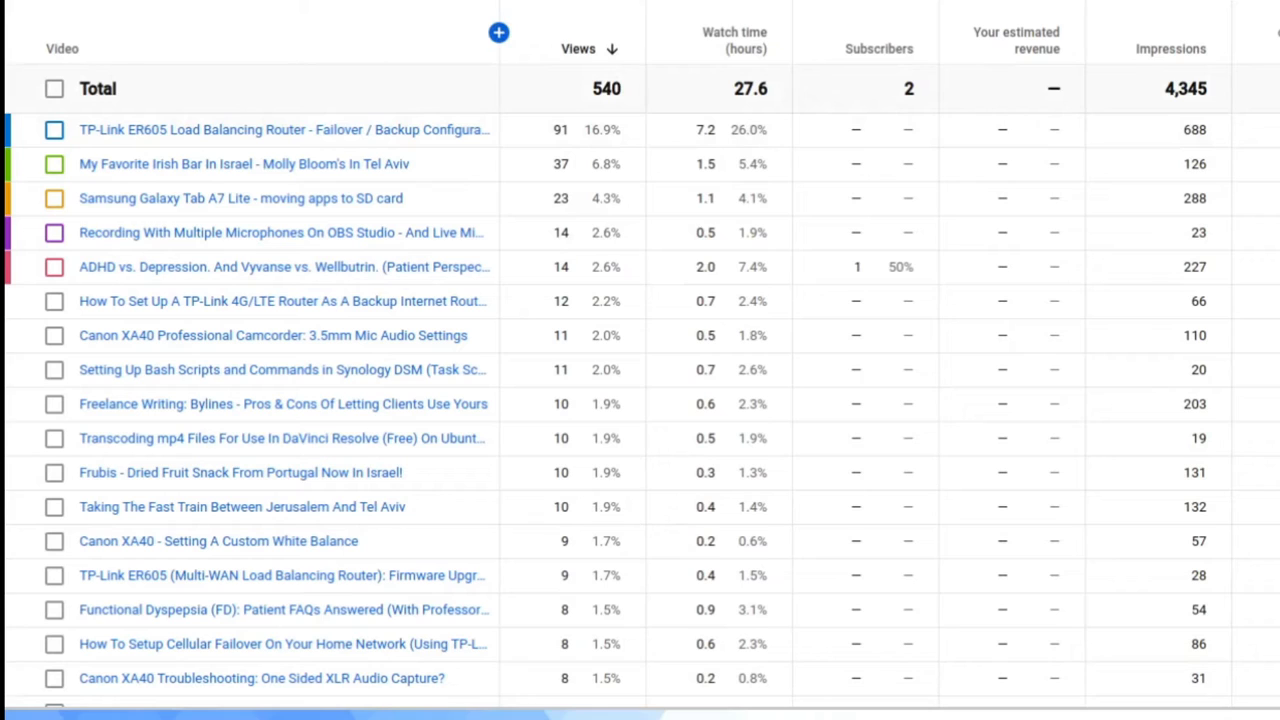
pyautogui.moveTo(988, 112)
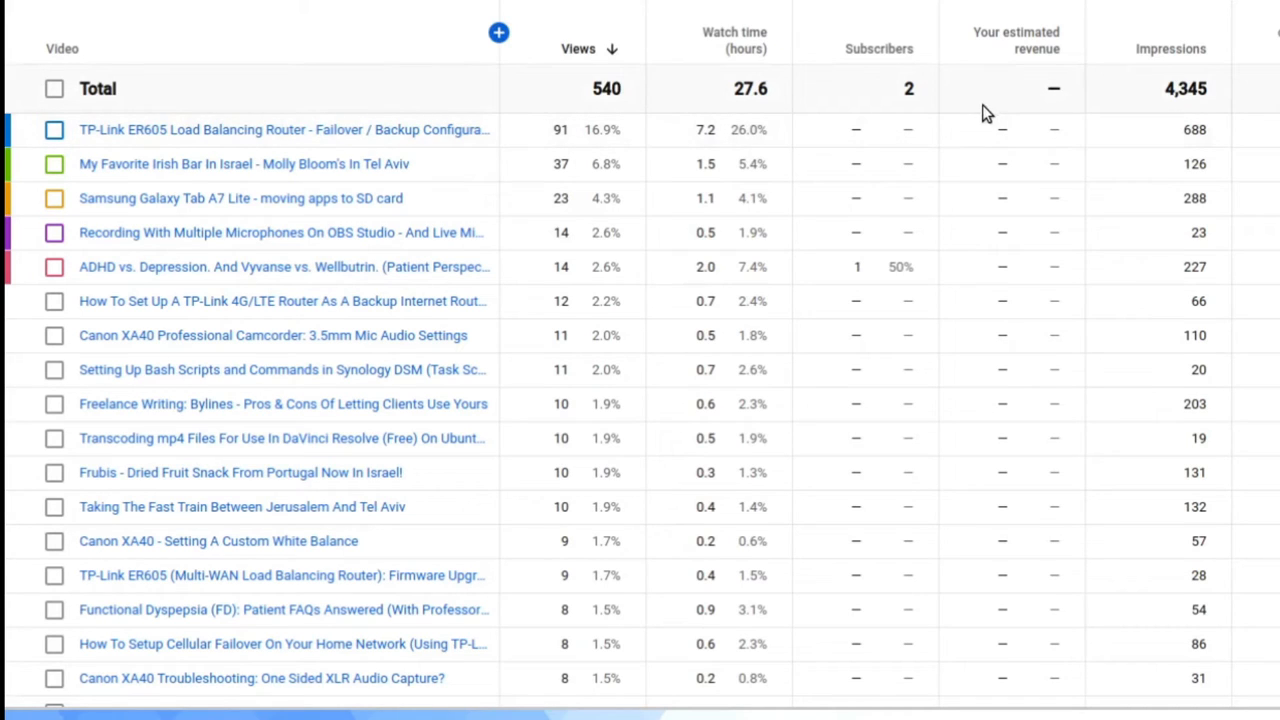
pyautogui.moveTo(918, 104)
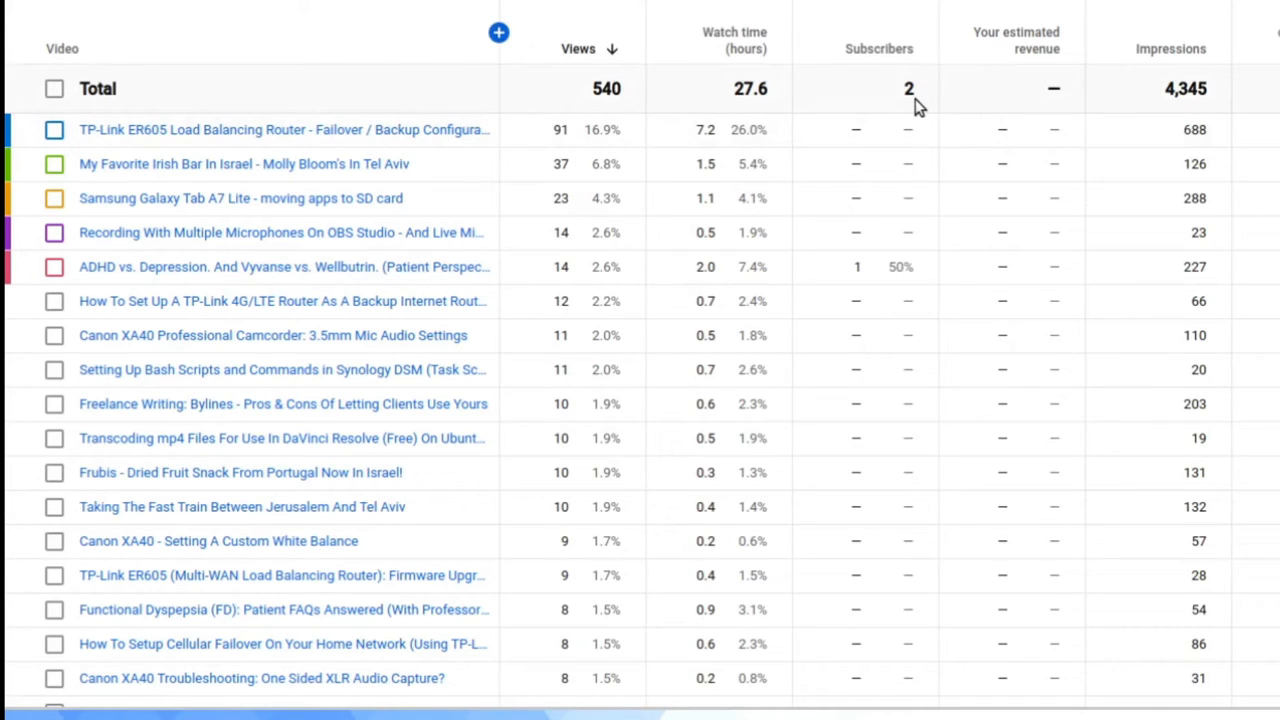
pyautogui.moveTo(630, 104)
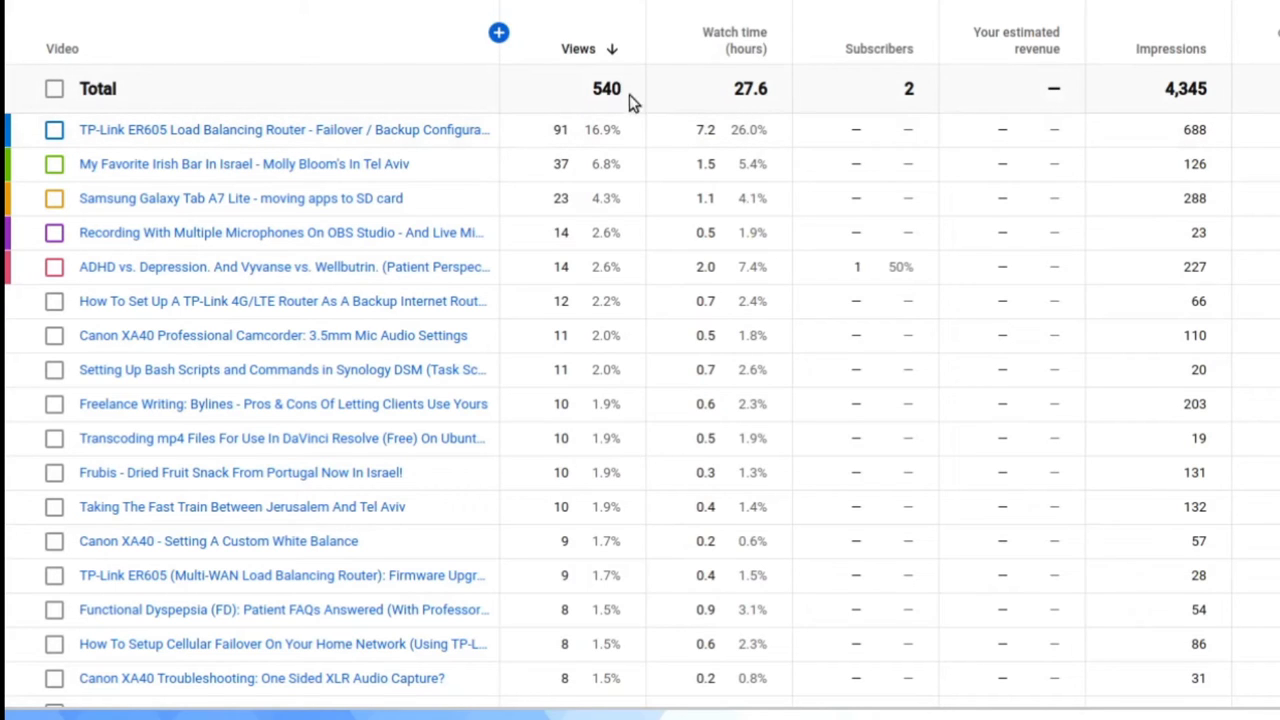
pyautogui.moveTo(450, 160)
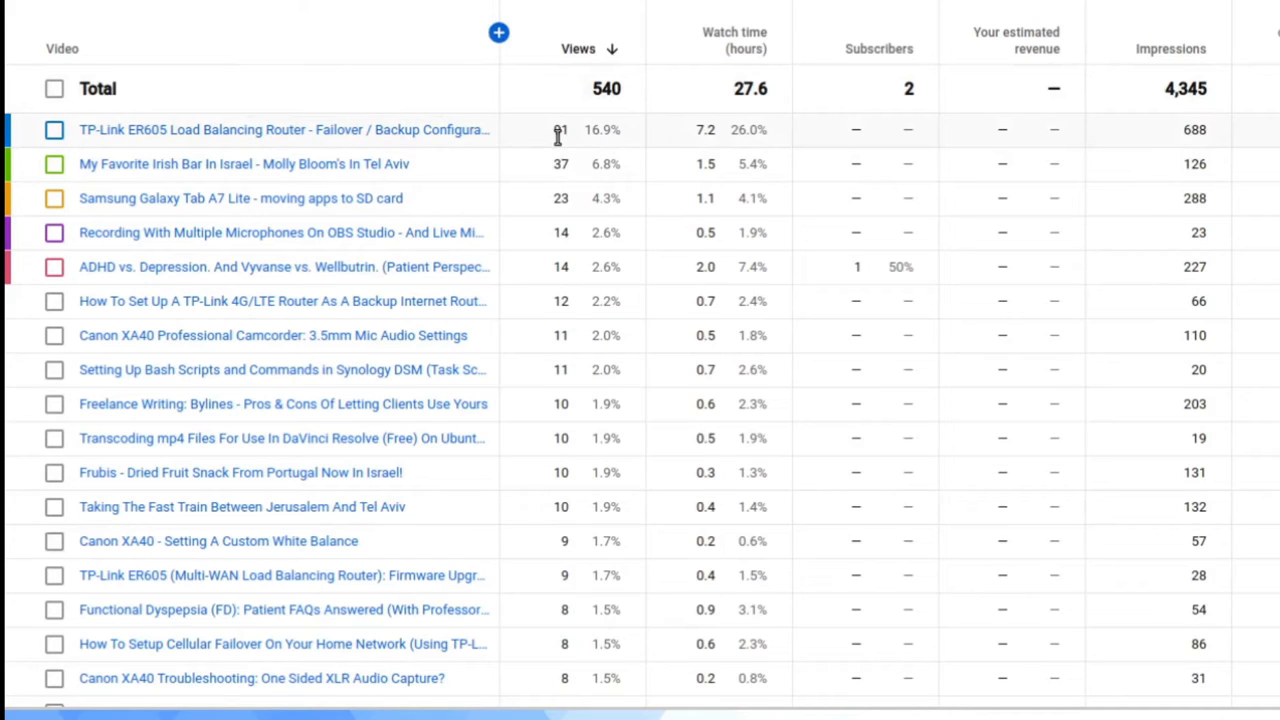
pyautogui.moveTo(484, 178)
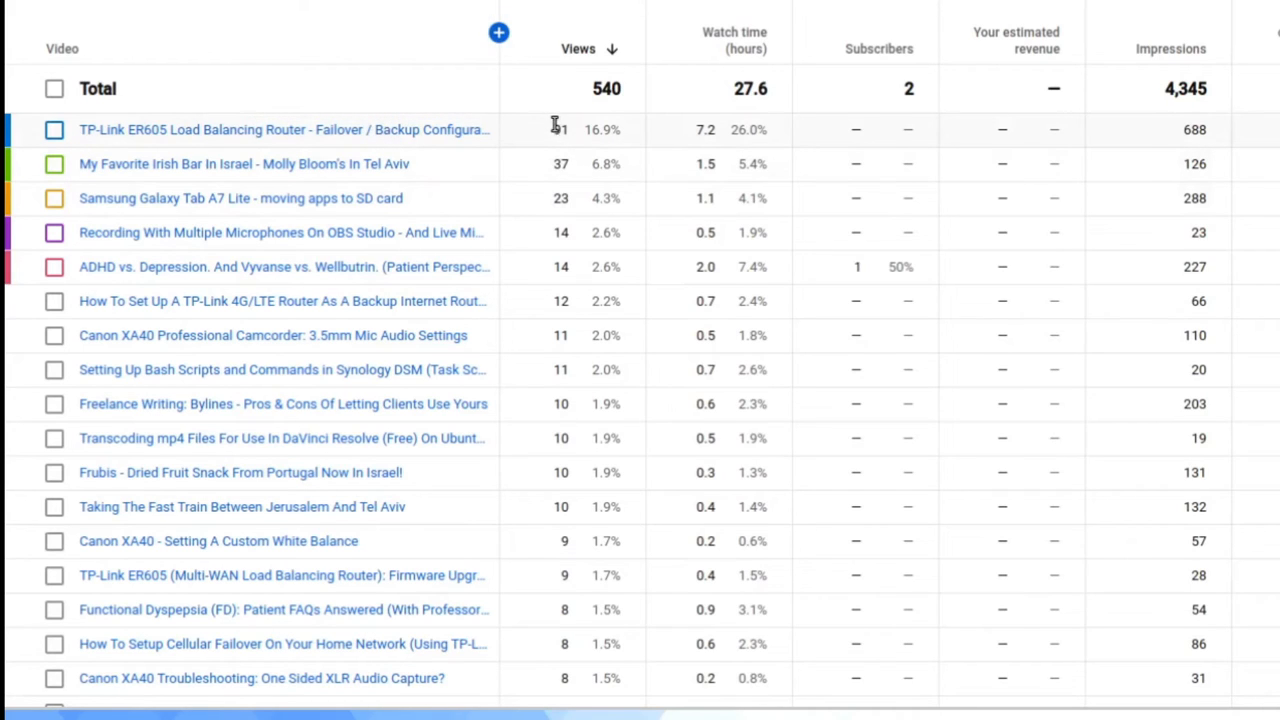
pyautogui.doubleClick(560, 128)
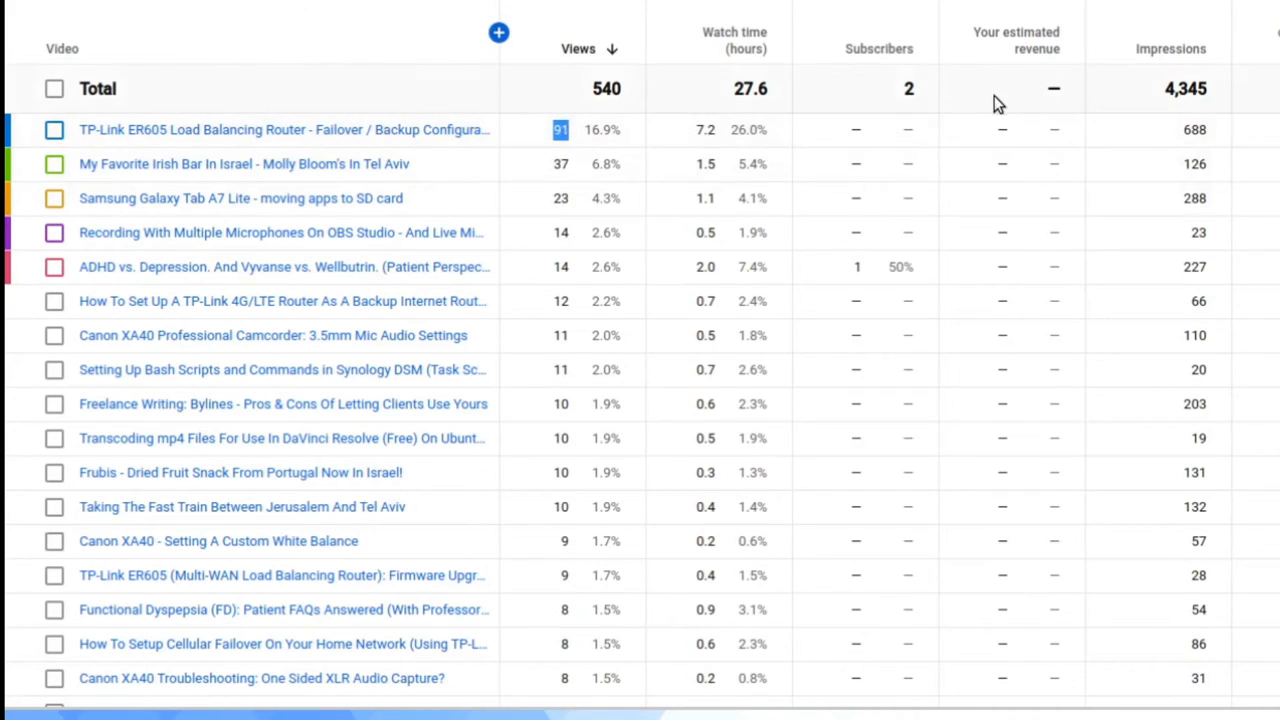
pyautogui.click(240, 198)
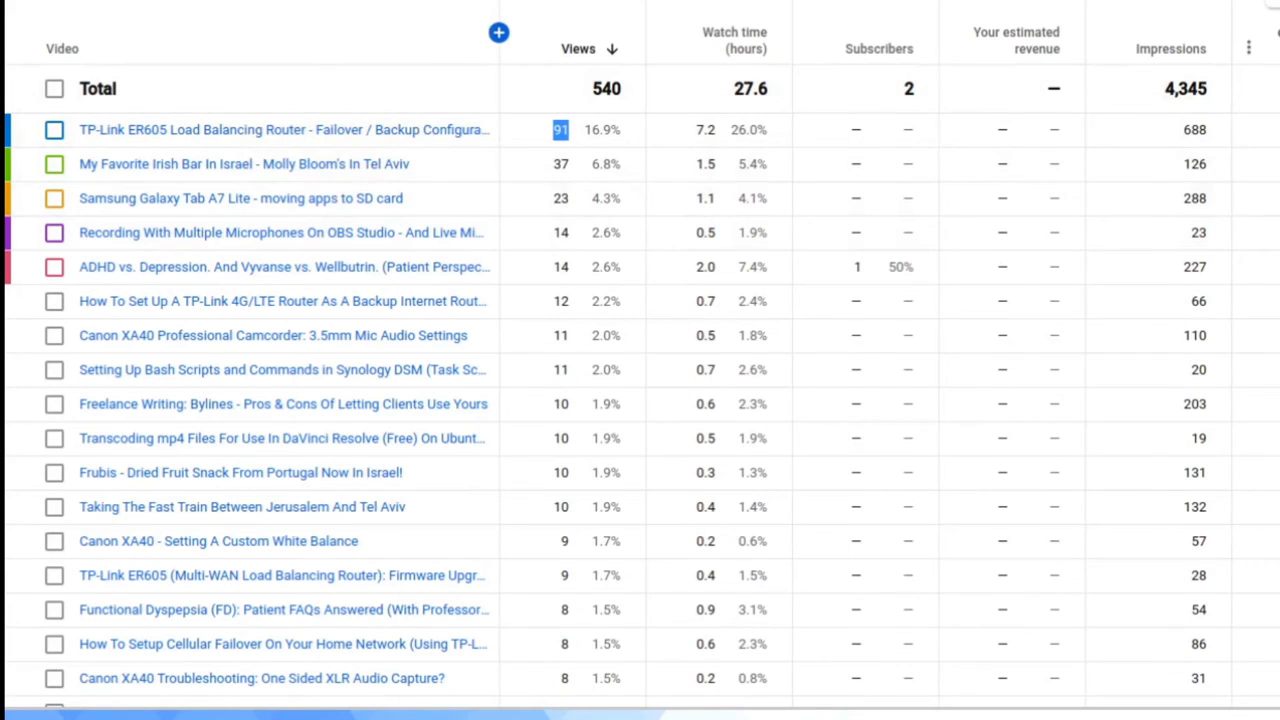
pyautogui.scroll(-3)
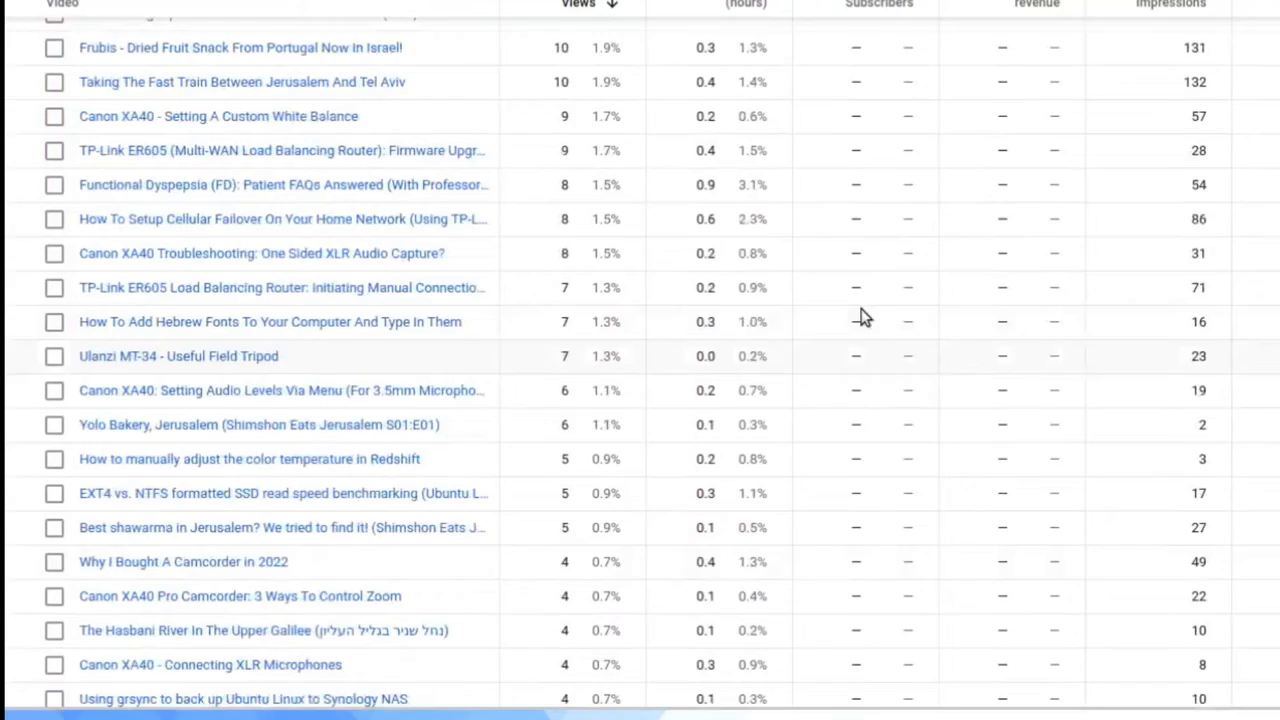
pyautogui.scroll(3)
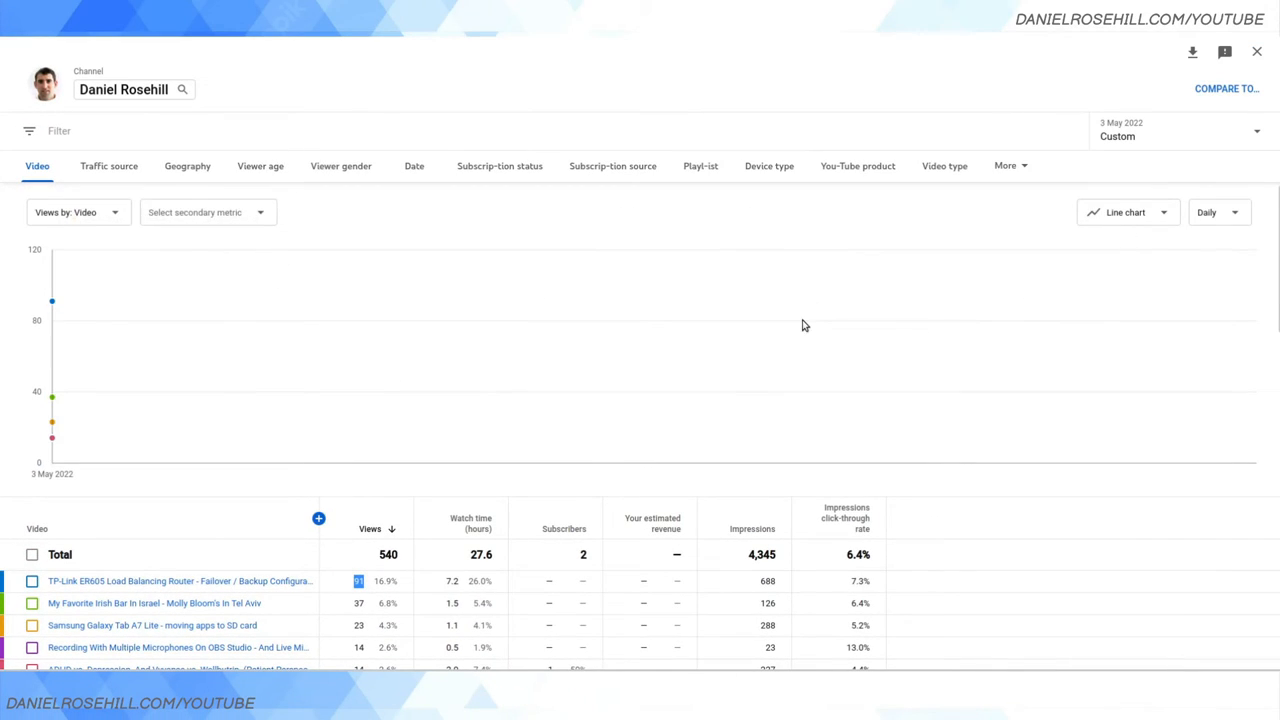
# View the 3 May 2022 report by date, then return to the per-video breakdown
pyautogui.click(414, 164)
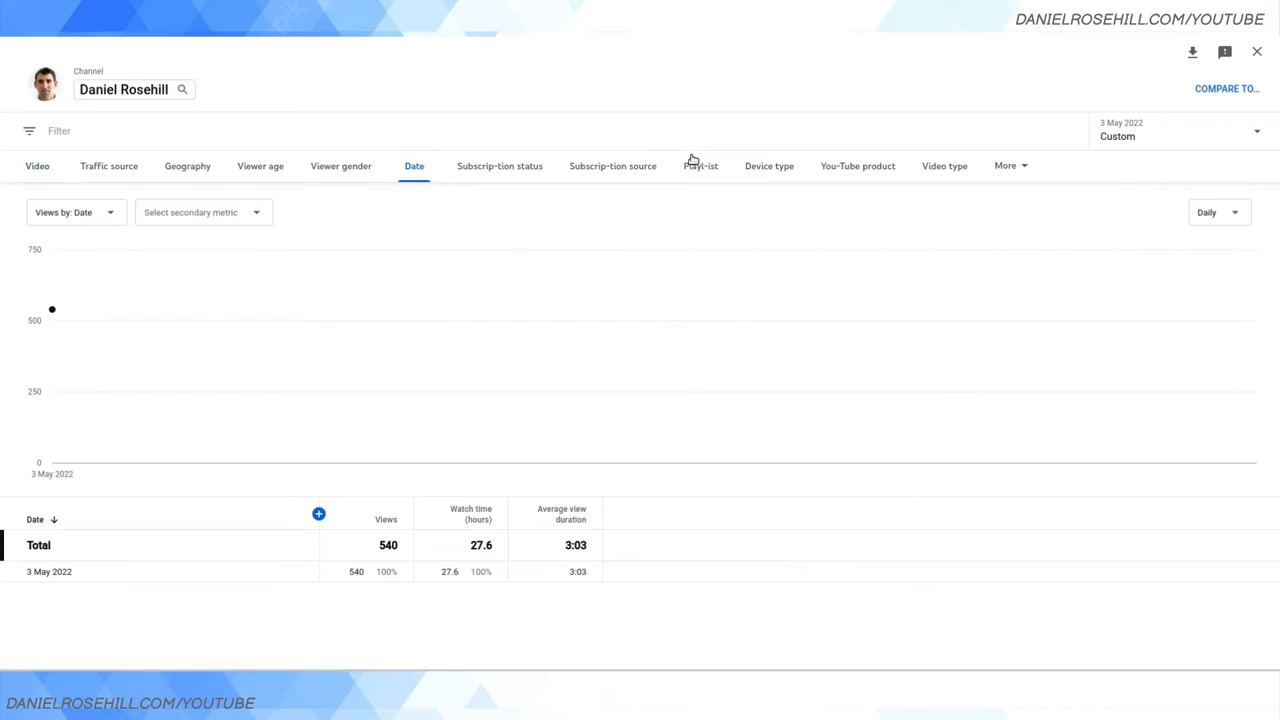
pyautogui.moveTo(498, 472)
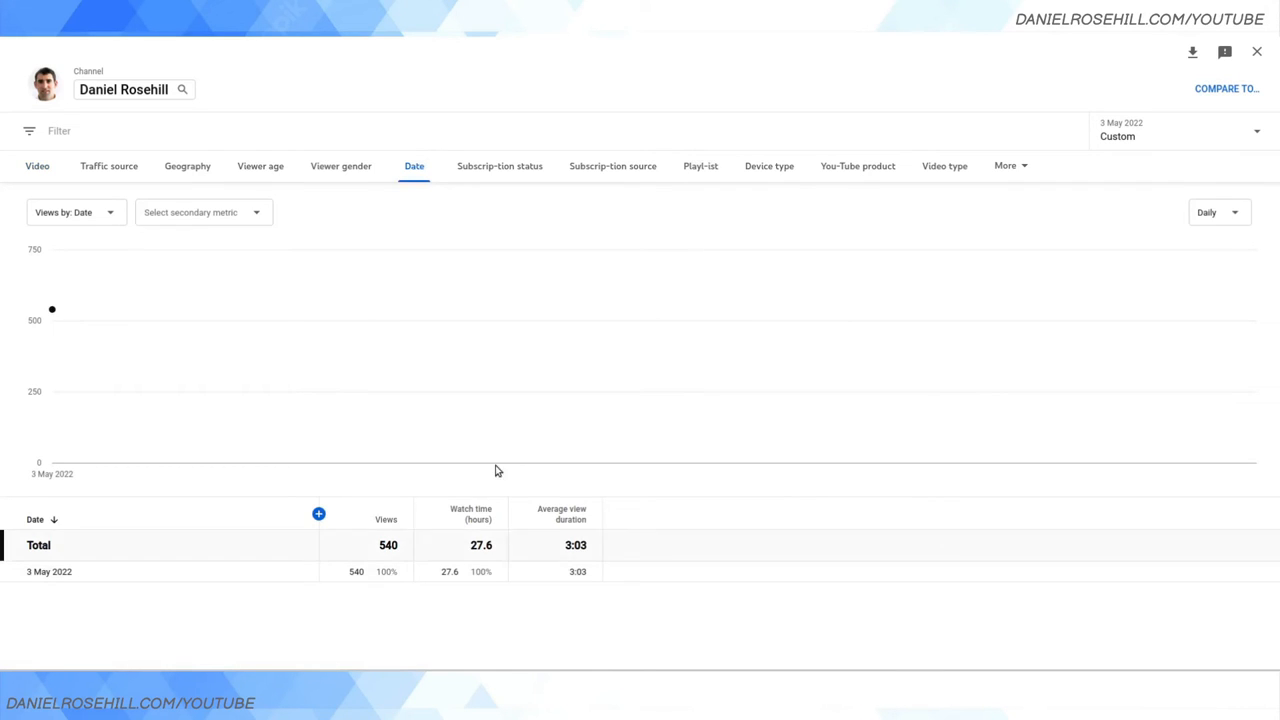
pyautogui.moveTo(482, 364)
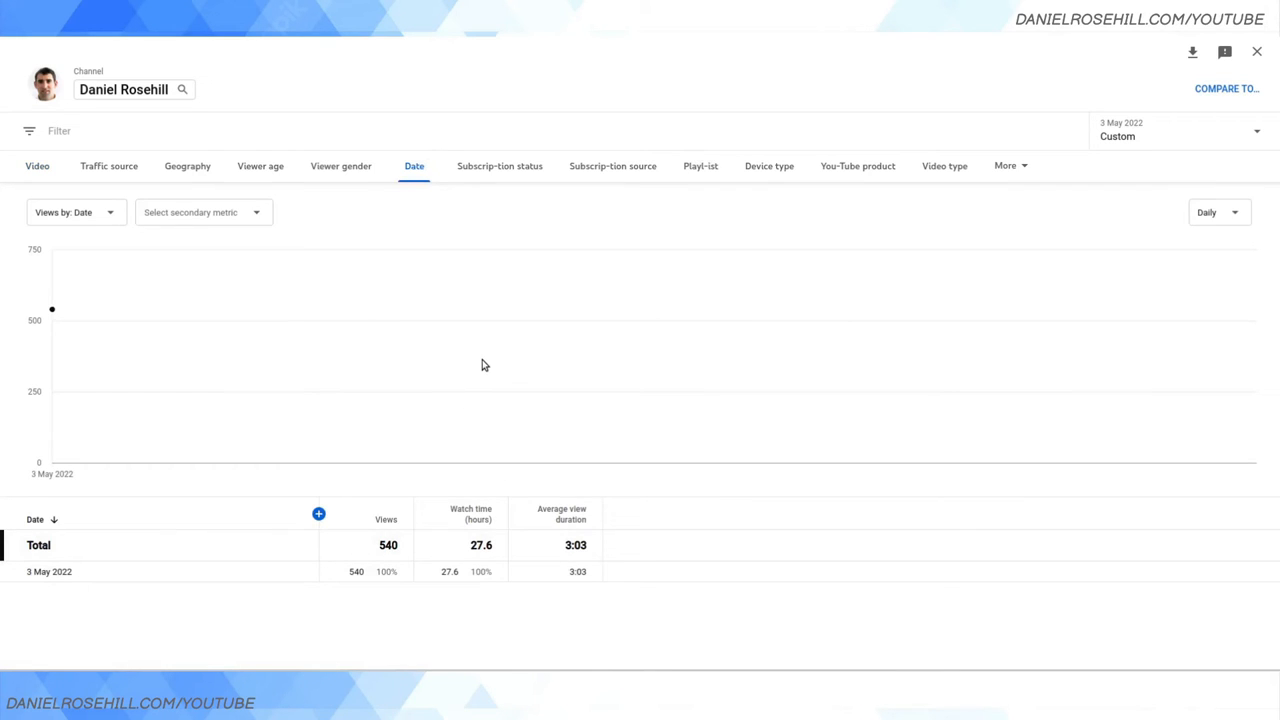
pyautogui.moveTo(670, 332)
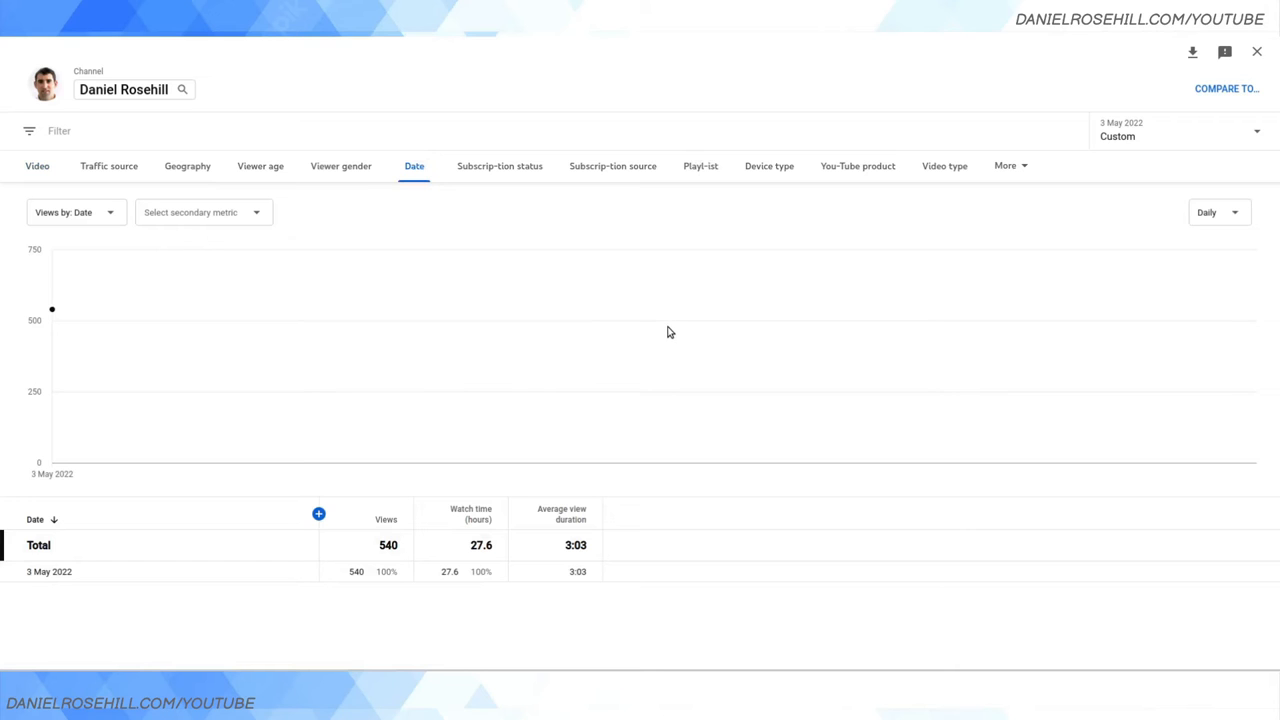
pyautogui.moveTo(110, 192)
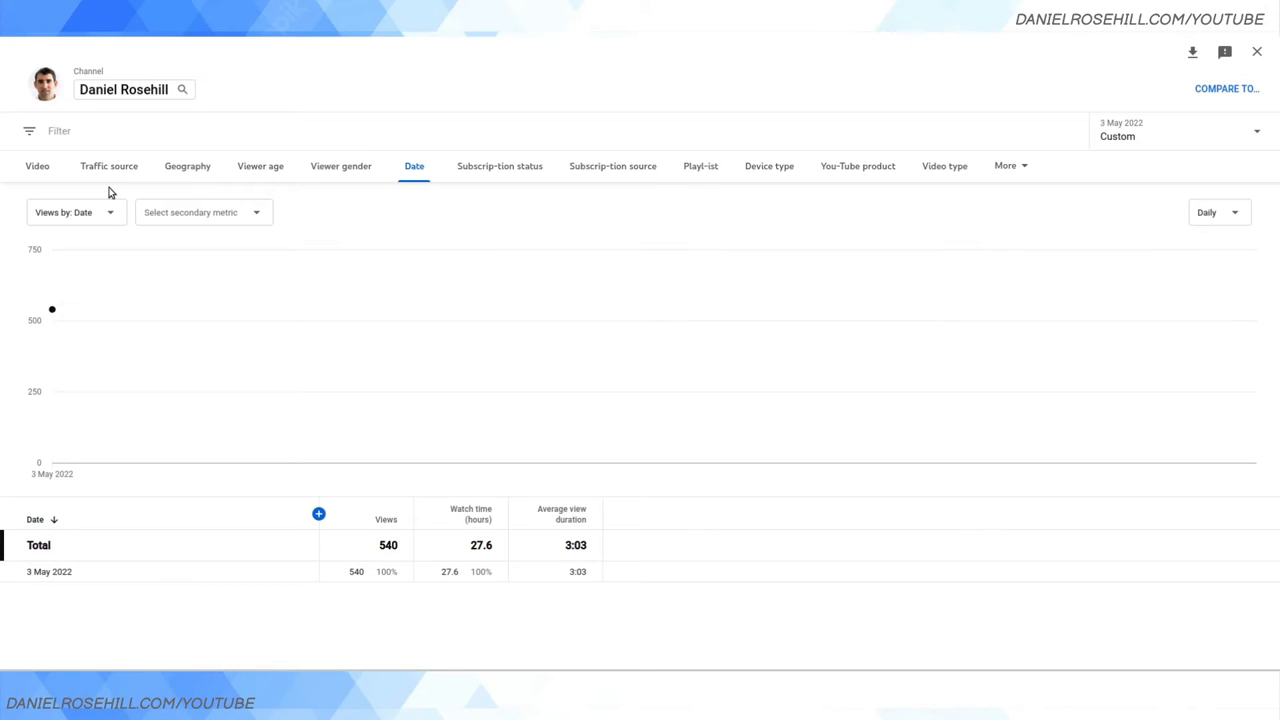
pyautogui.click(36, 164)
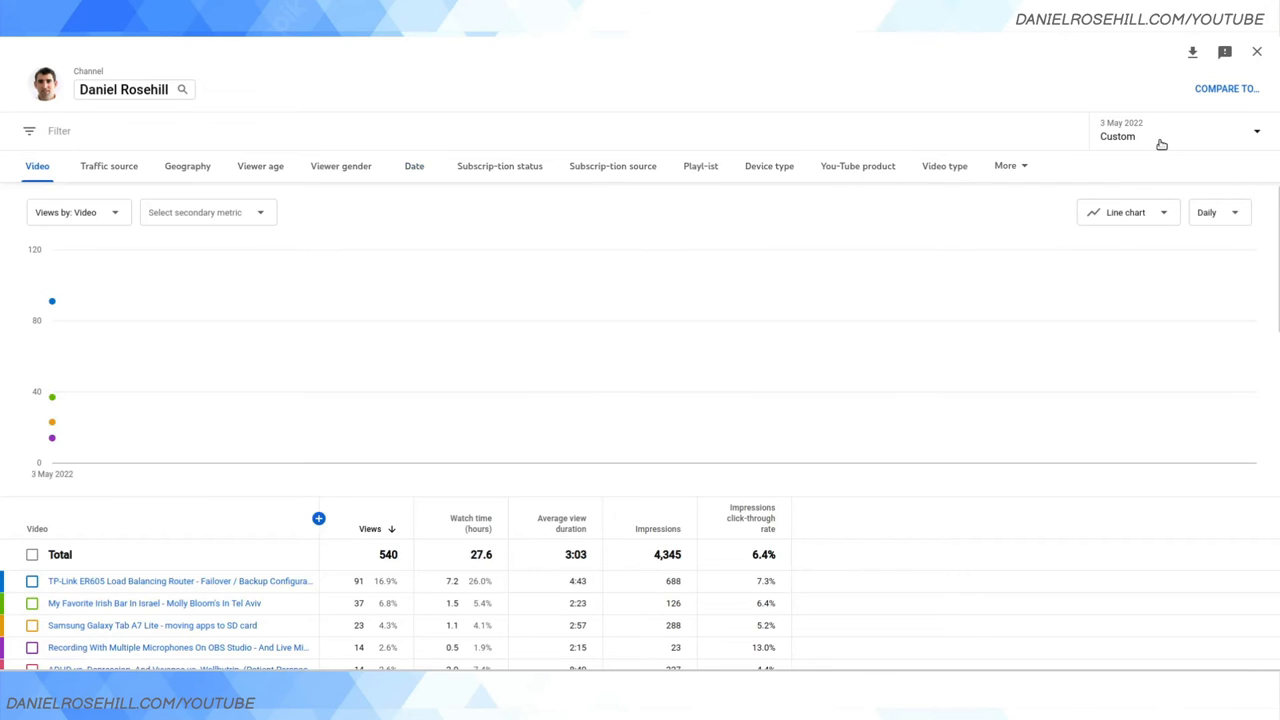
# Apply a custom date range from 2 May to 3 May 2022 to the report
pyautogui.click(1180, 132)
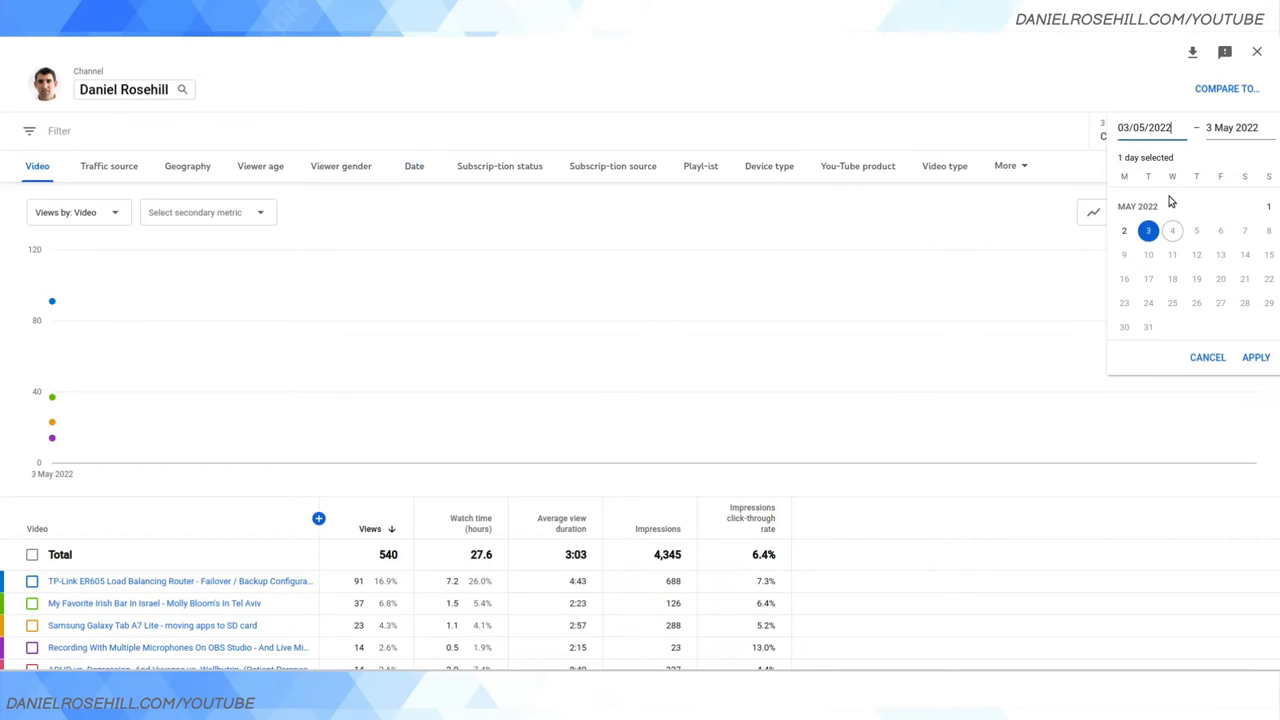
pyautogui.click(1124, 230)
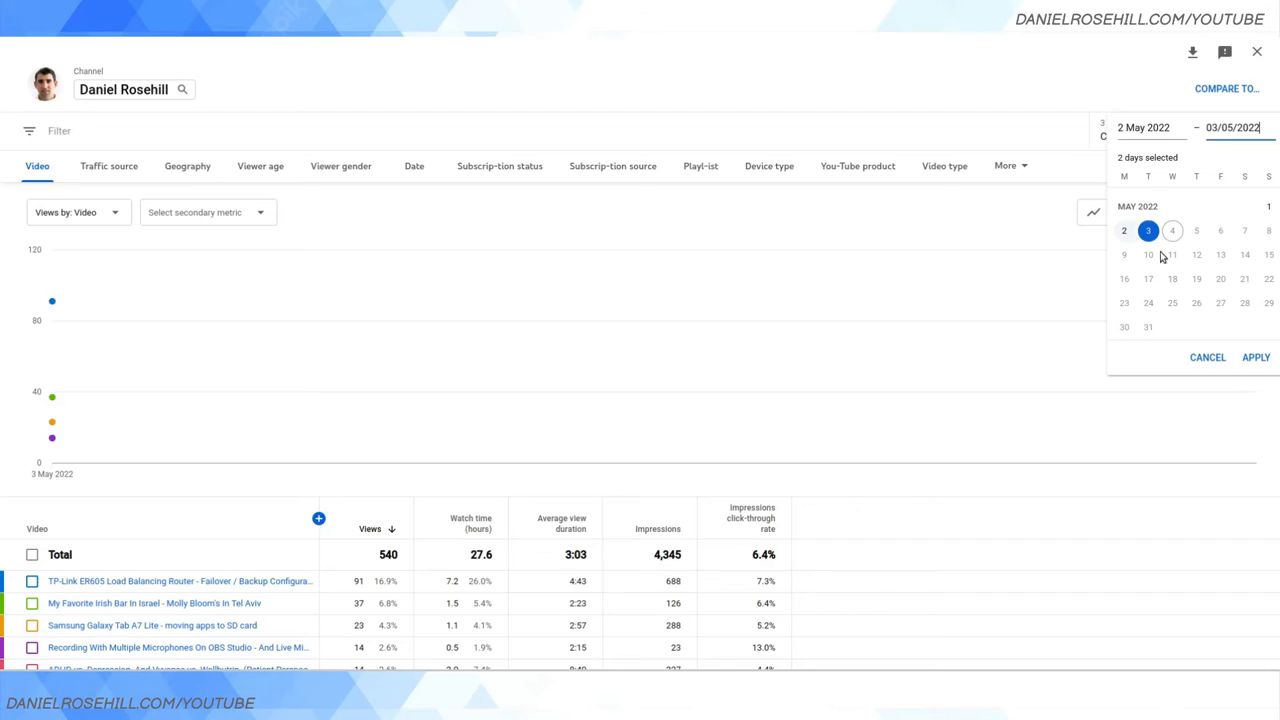
pyautogui.click(1124, 230)
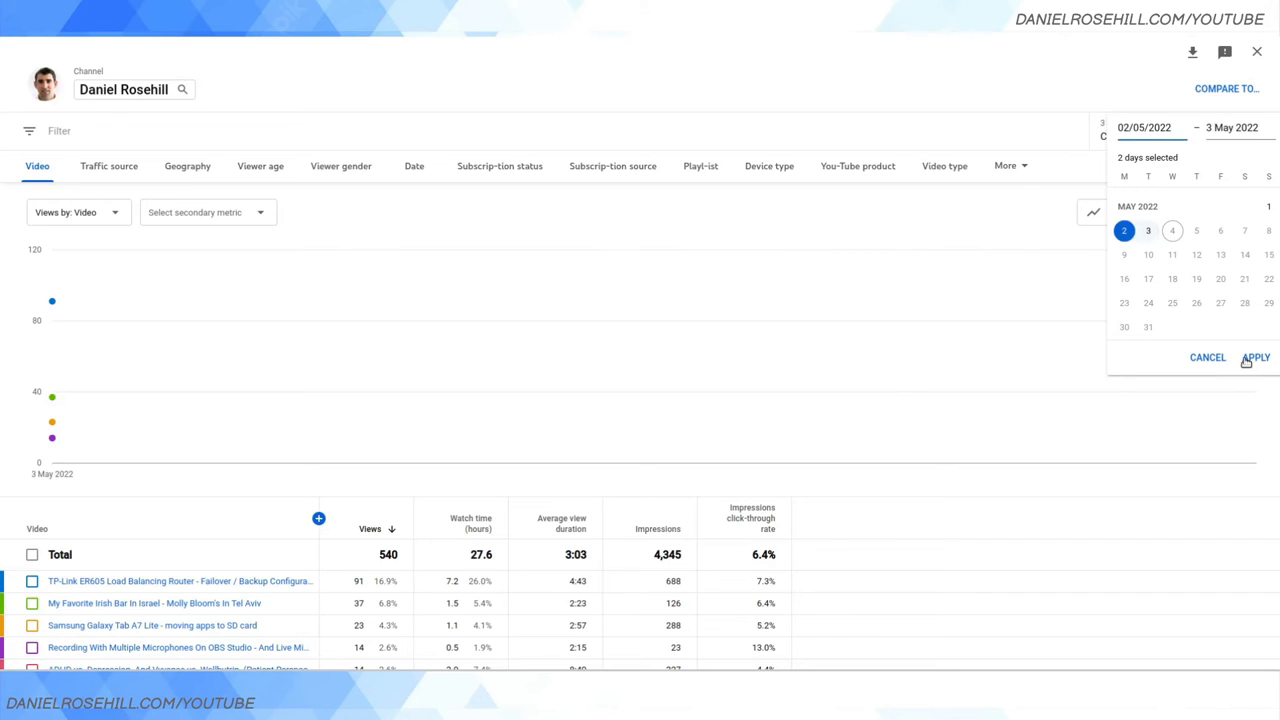
pyautogui.click(1256, 356)
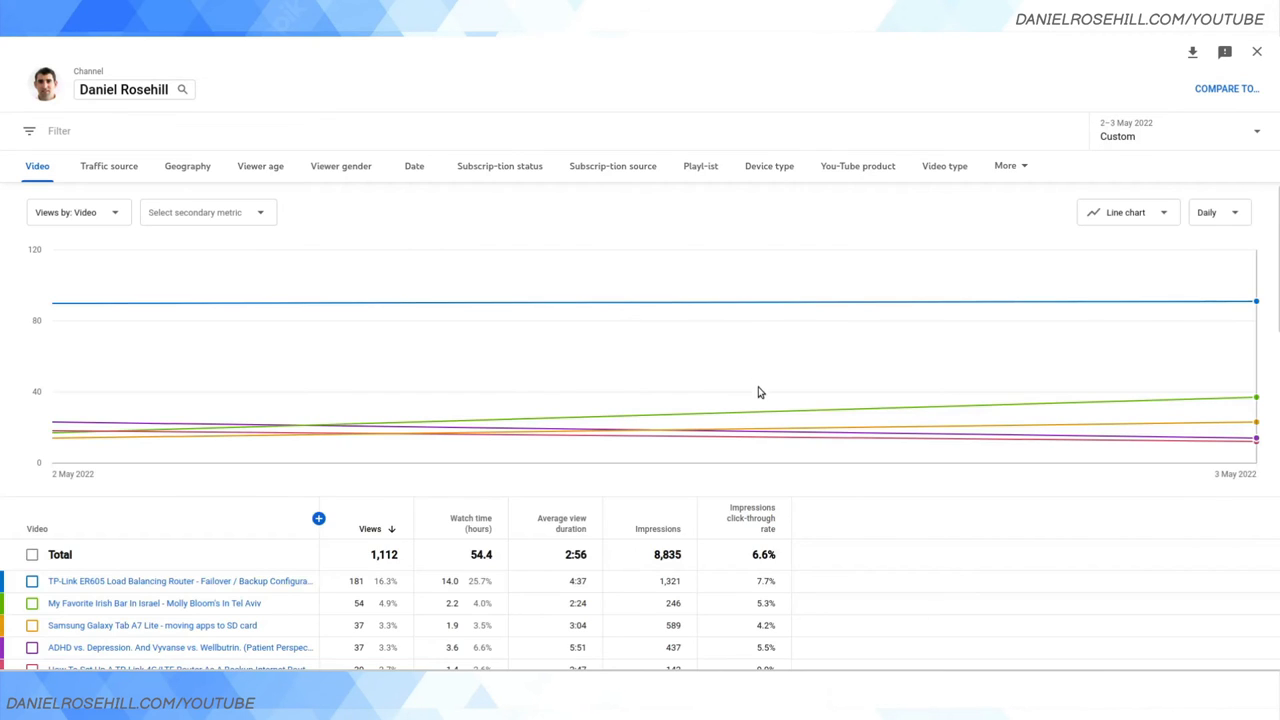
pyautogui.moveTo(638, 480)
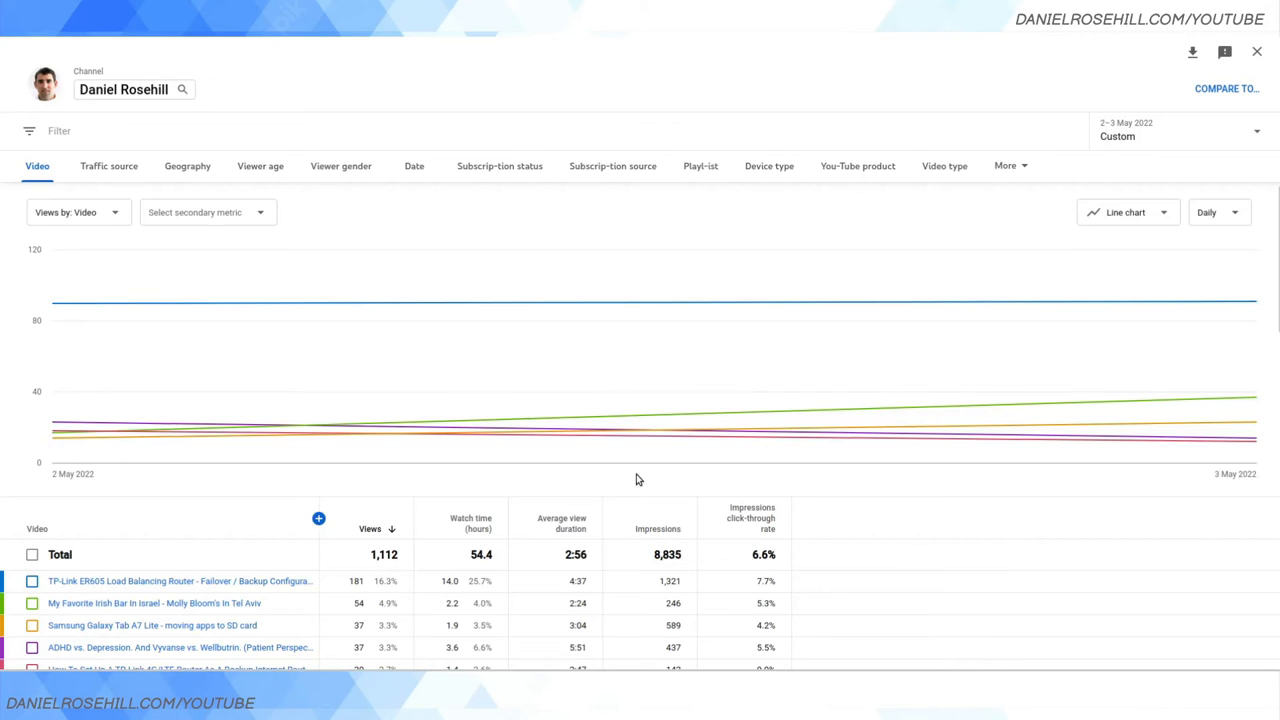
pyautogui.scroll(-3)
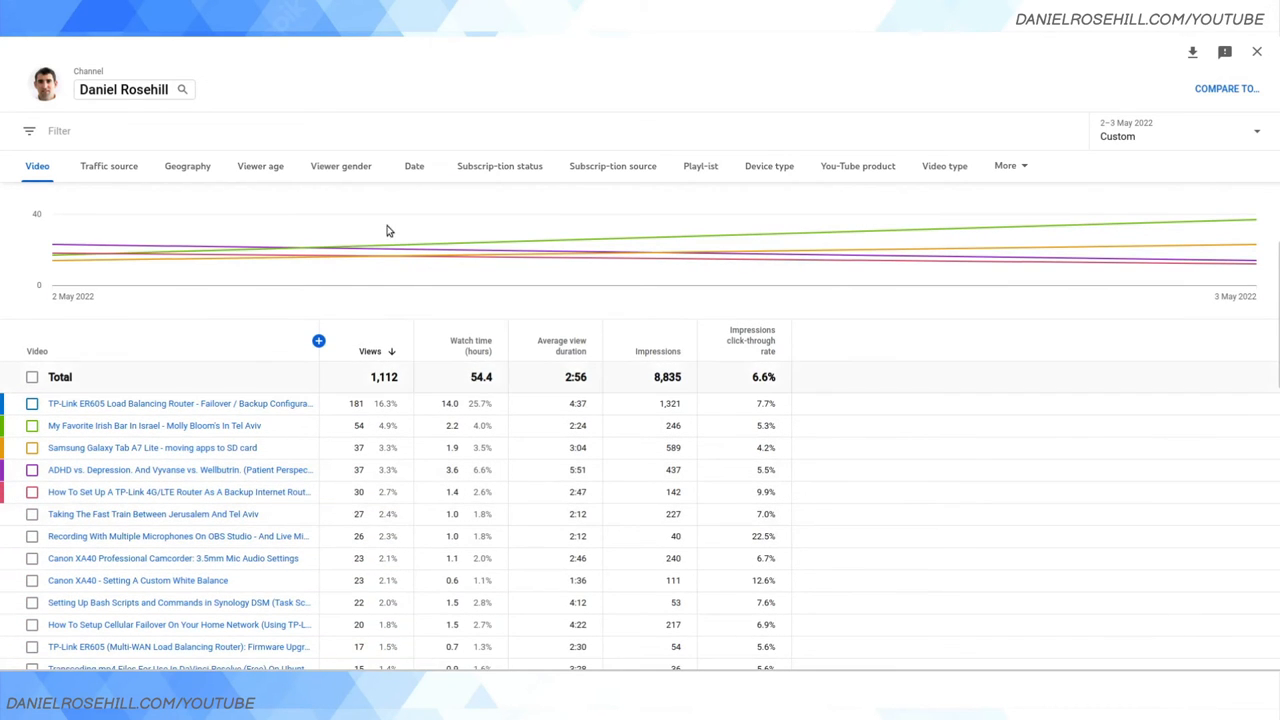
# Break the 2–3 May 2022 report down by date and highlight the 540 views on 3 May
pyautogui.click(414, 164)
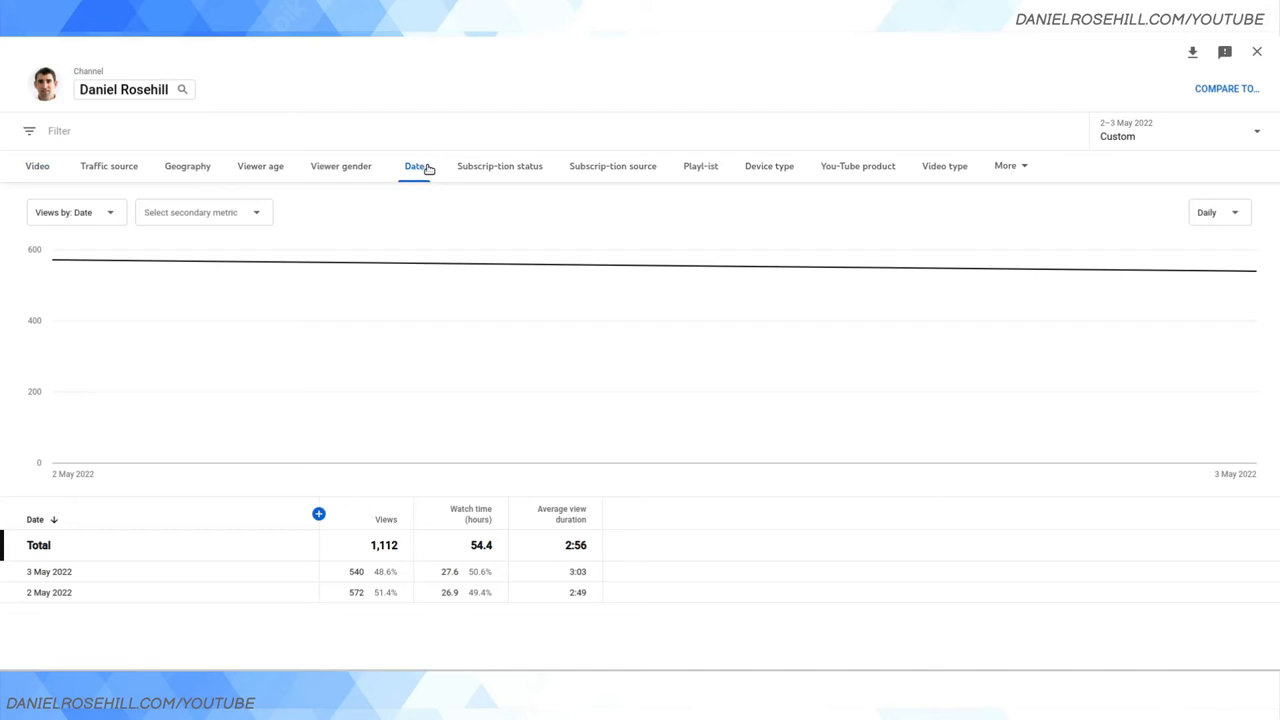
pyautogui.moveTo(224, 592)
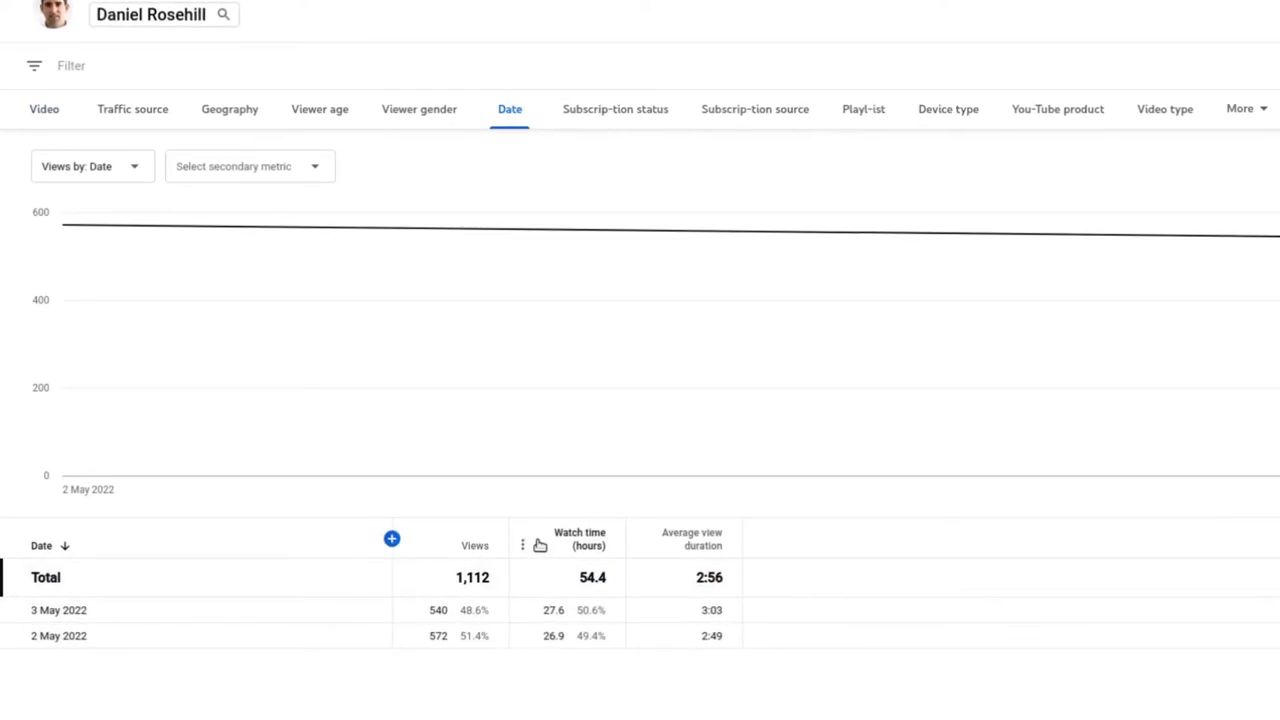
pyautogui.scroll(-3)
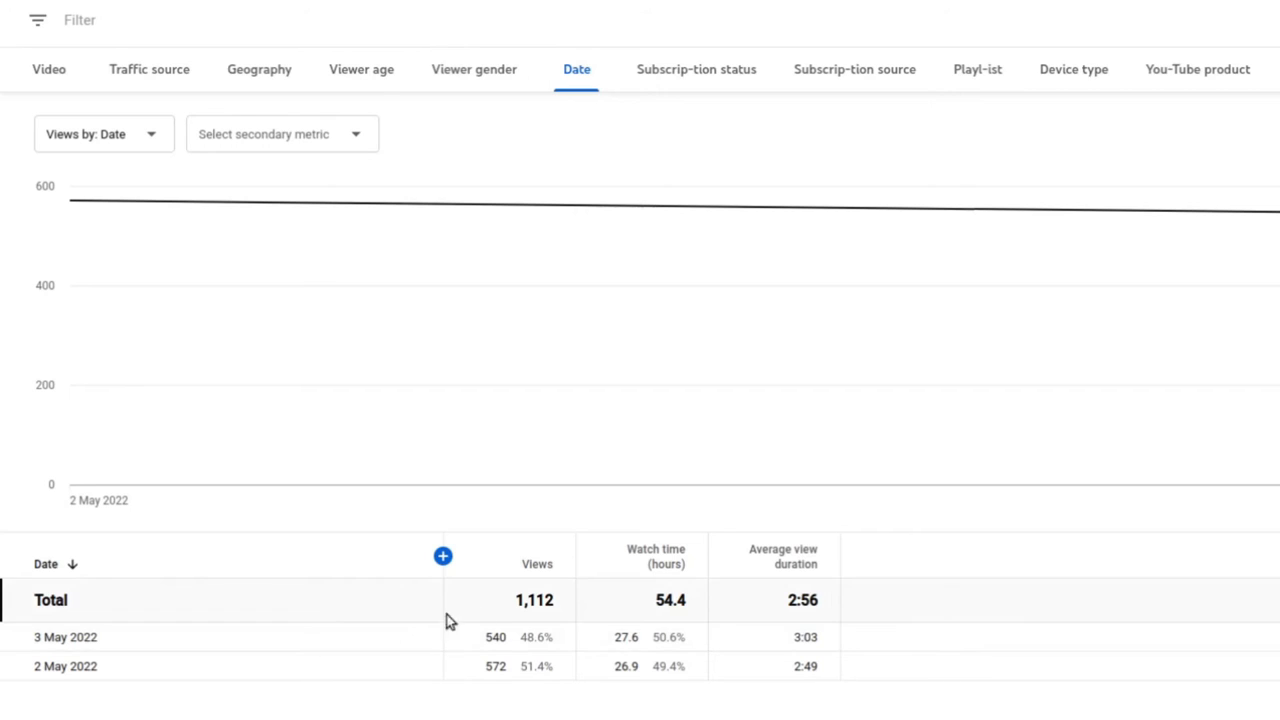
pyautogui.doubleClick(496, 636)
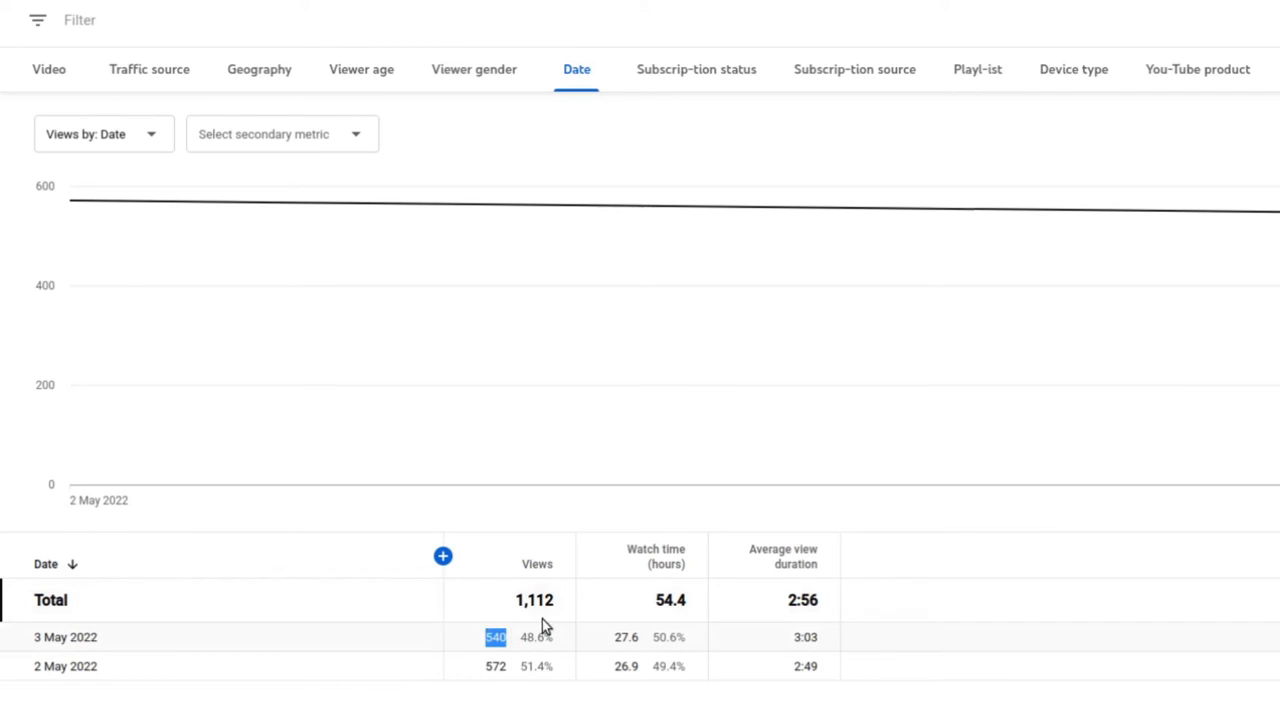
pyautogui.moveTo(462, 678)
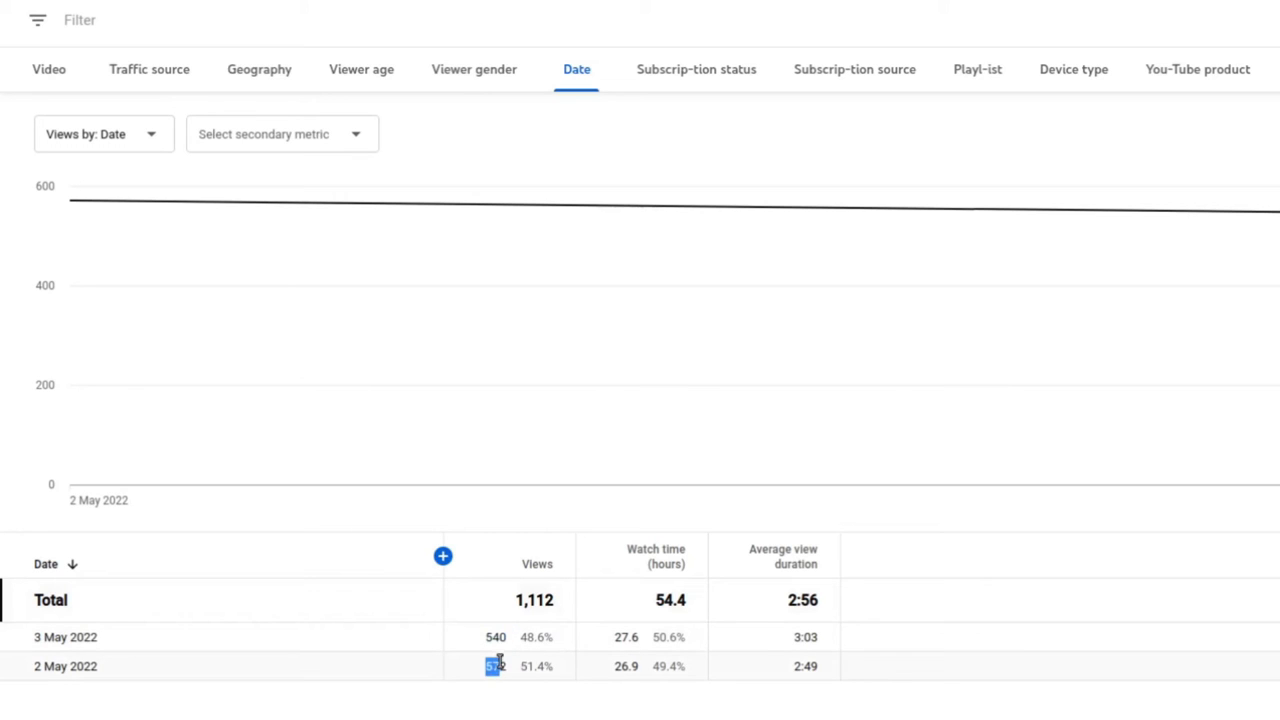
pyautogui.moveTo(450, 696)
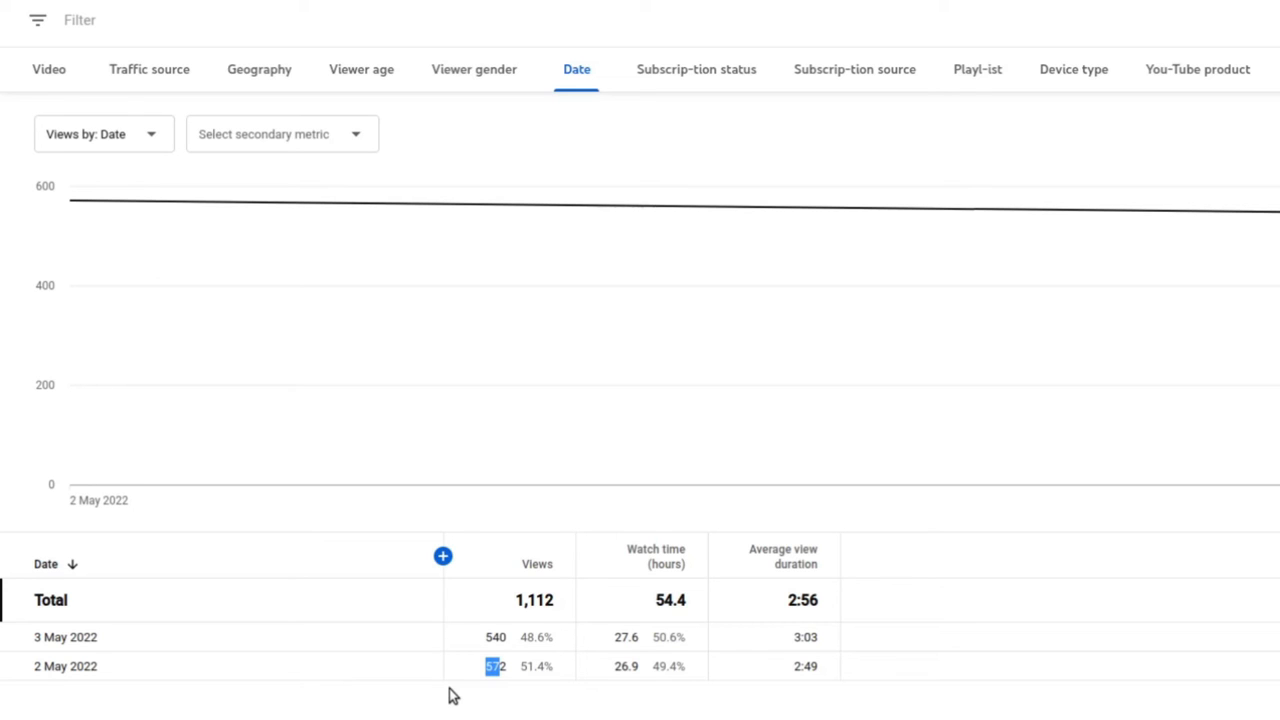
pyautogui.moveTo(1164, 278)
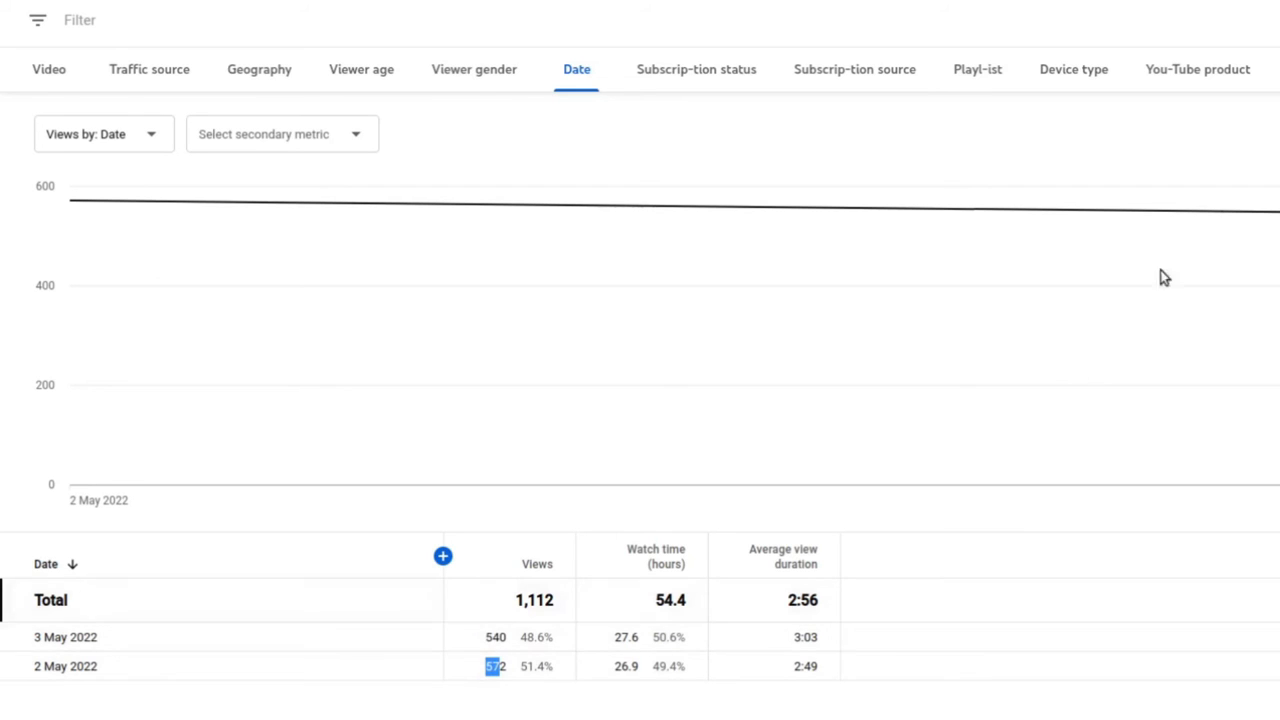
pyautogui.moveTo(512, 608)
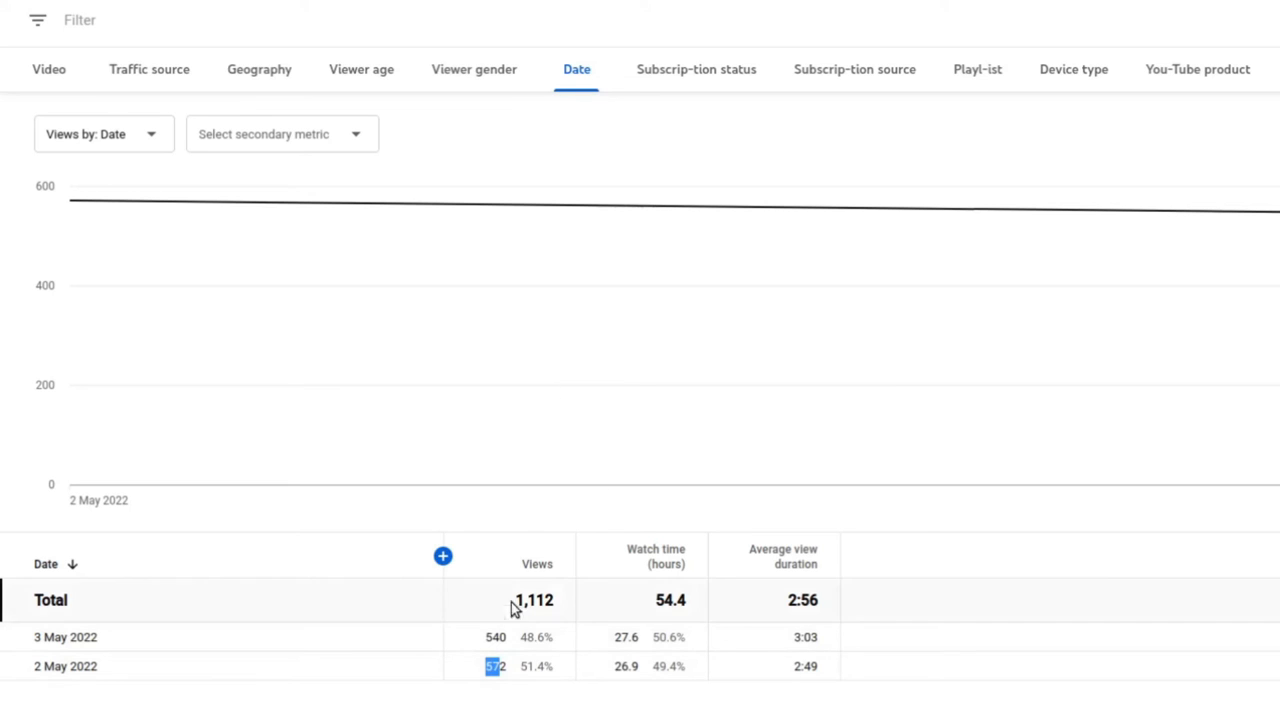
pyautogui.moveTo(618, 640)
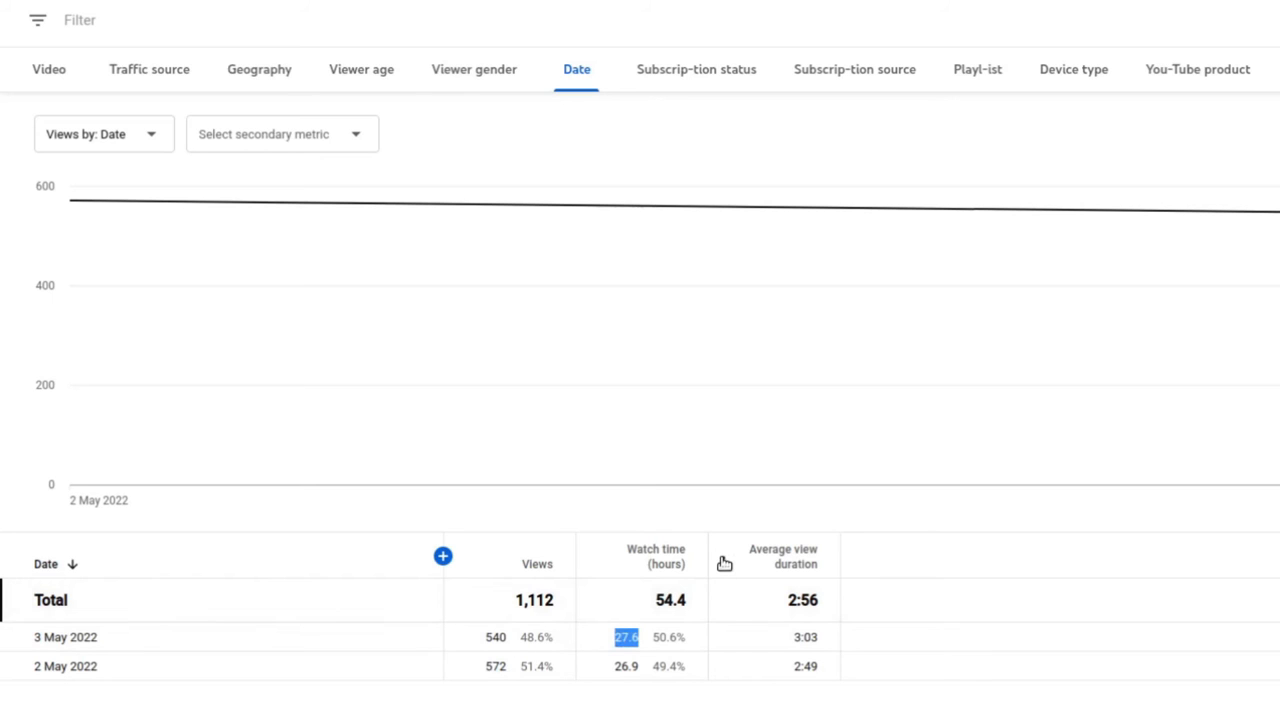
pyautogui.moveTo(724, 564)
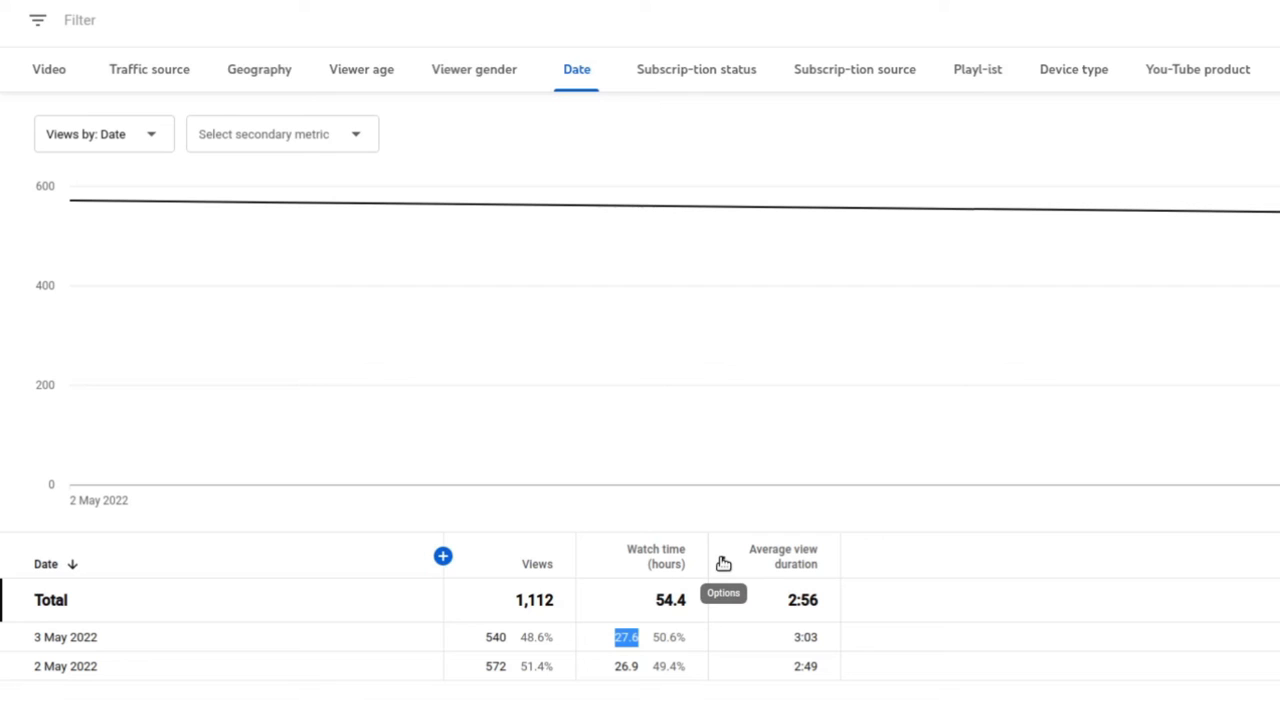
pyautogui.moveTo(724, 564)
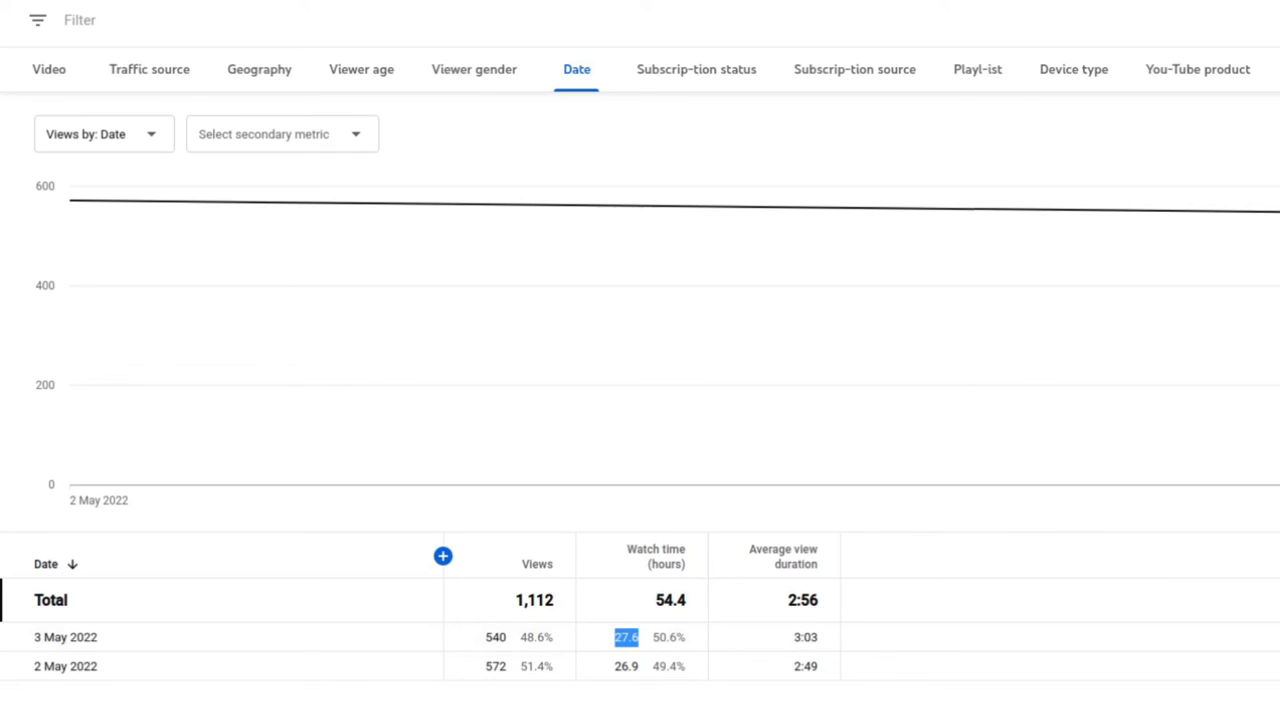